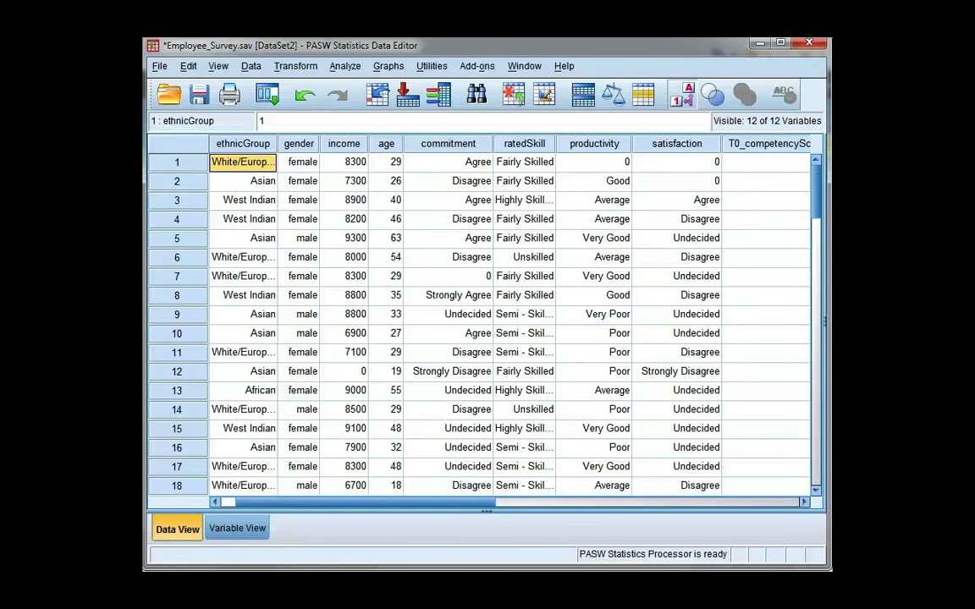
mouse_move(398, 151)
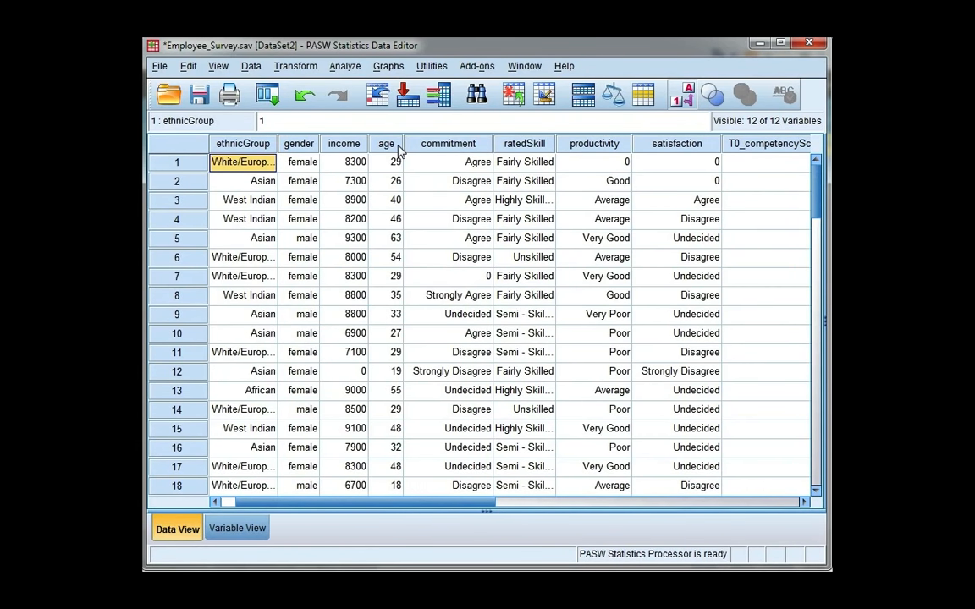
mouse_move(396, 143)
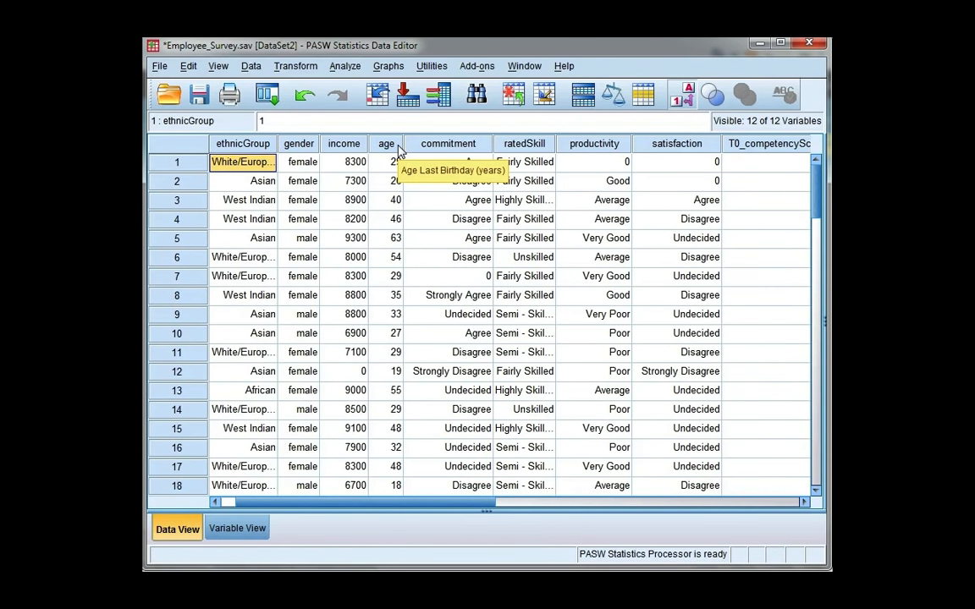
Step: Start Recode into Different Variables from the Transform menu for the employee survey data
left_click(296, 66)
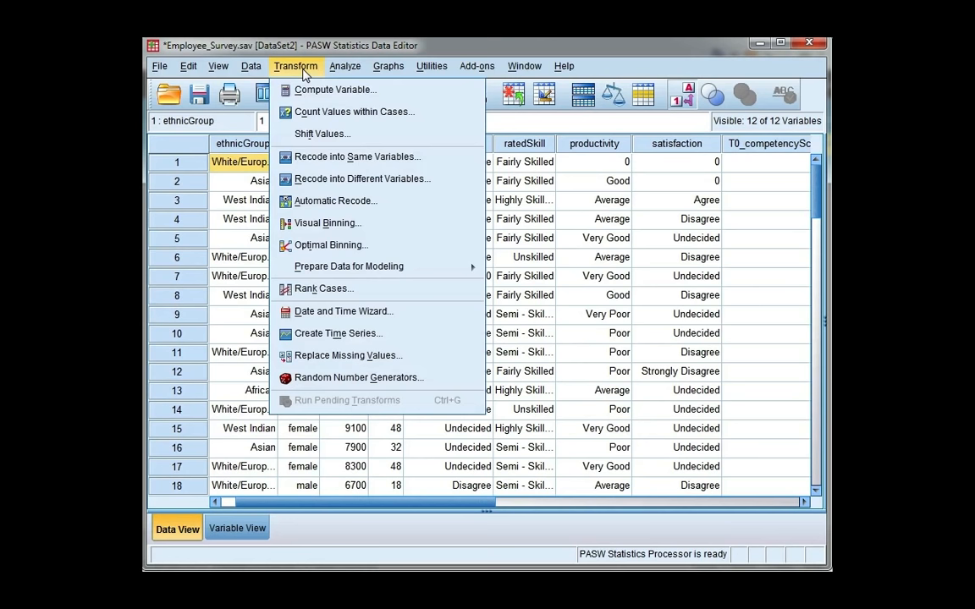
mouse_move(354, 111)
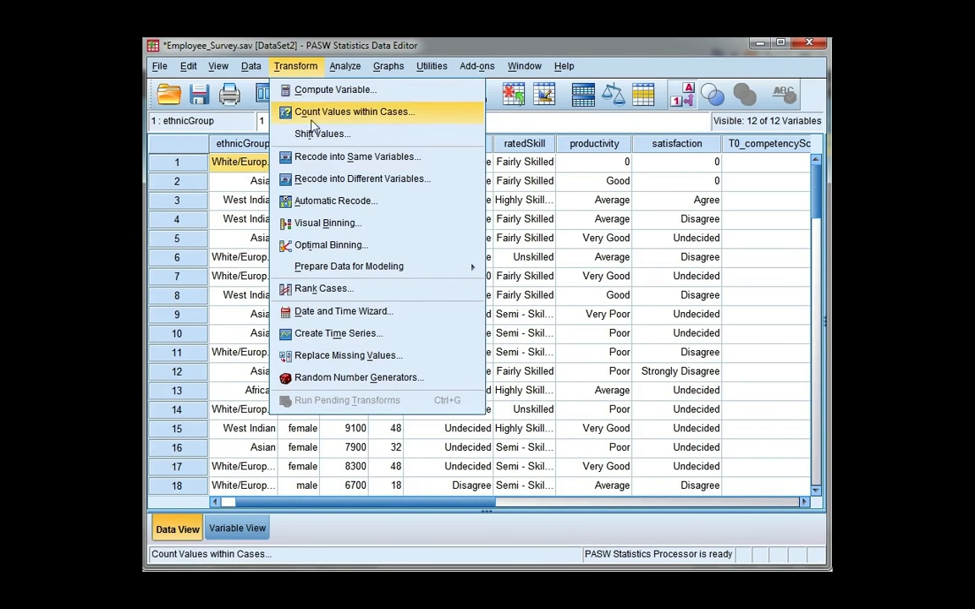
mouse_move(456, 184)
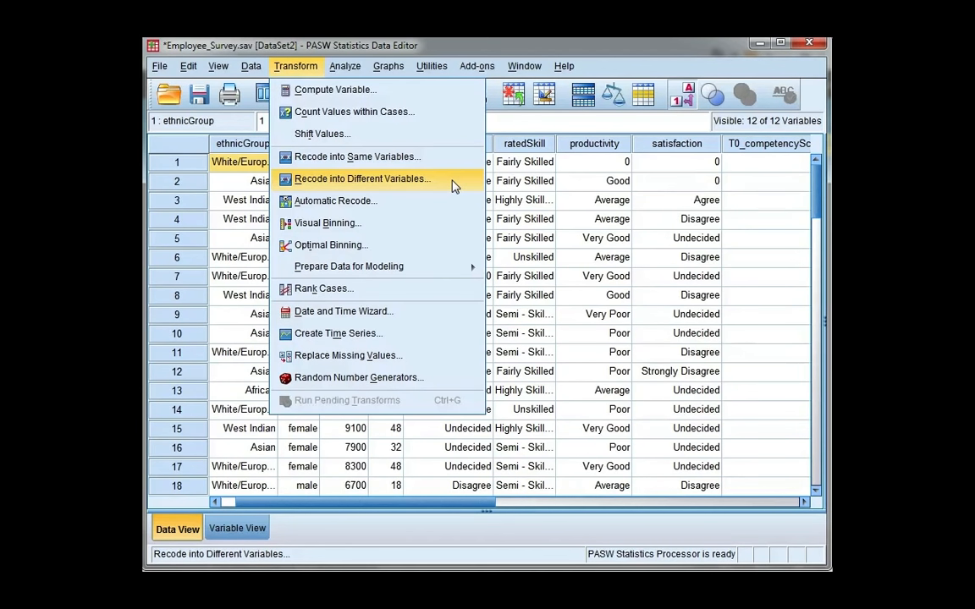
left_click(362, 179)
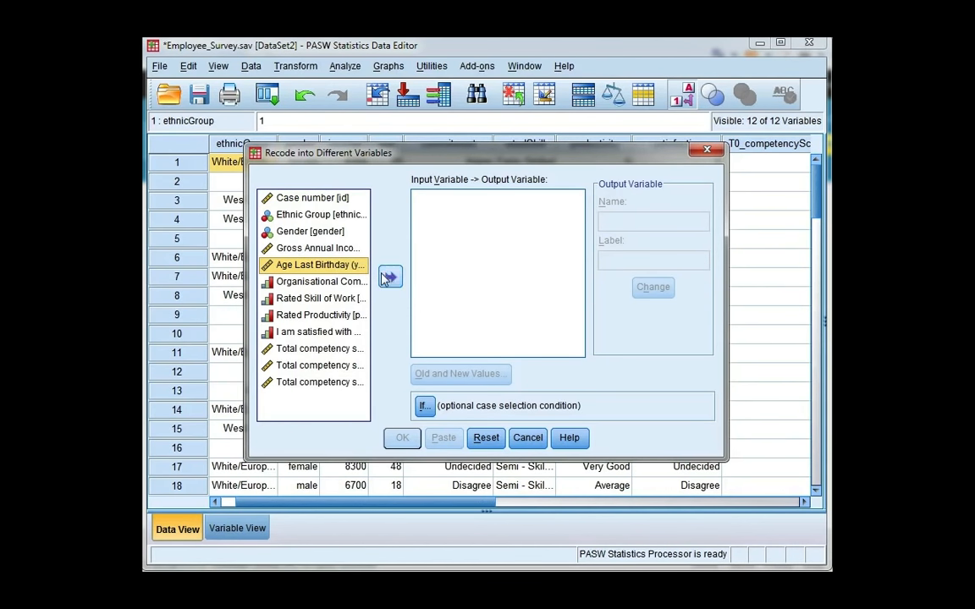
Step: Map Age Last Birthday to a new output variable named AgeGroups
left_click(390, 277)
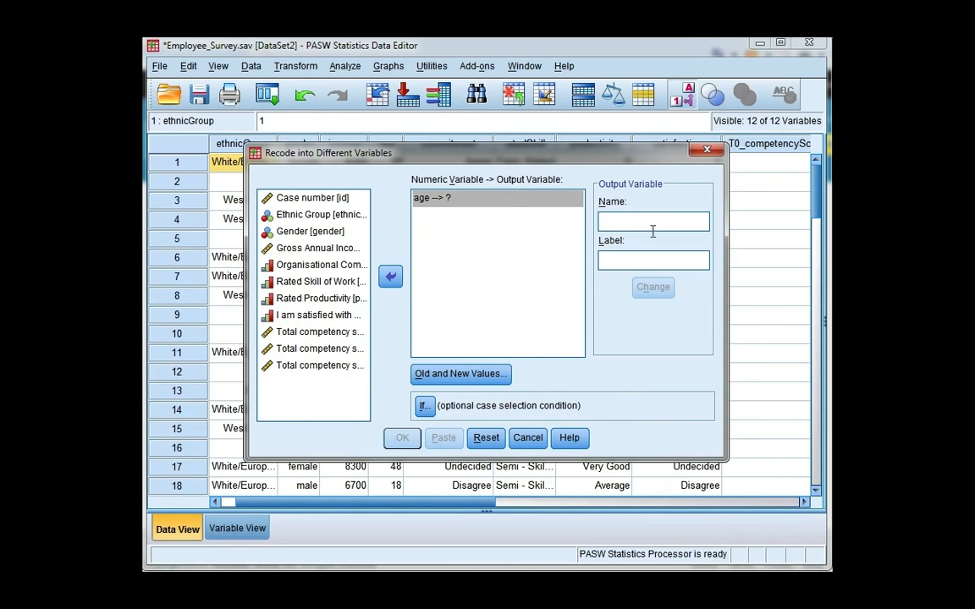
type("A")
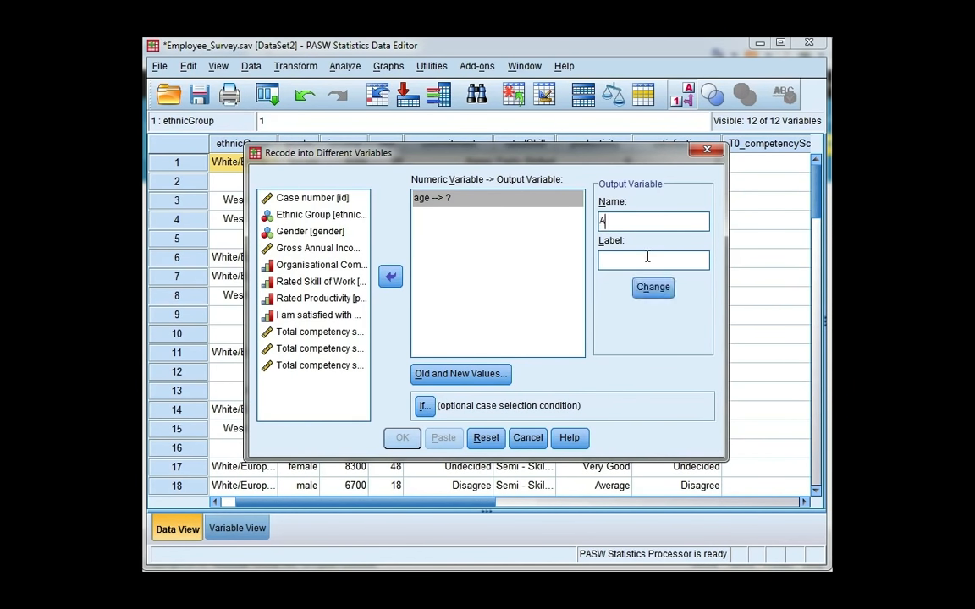
type("geGroups")
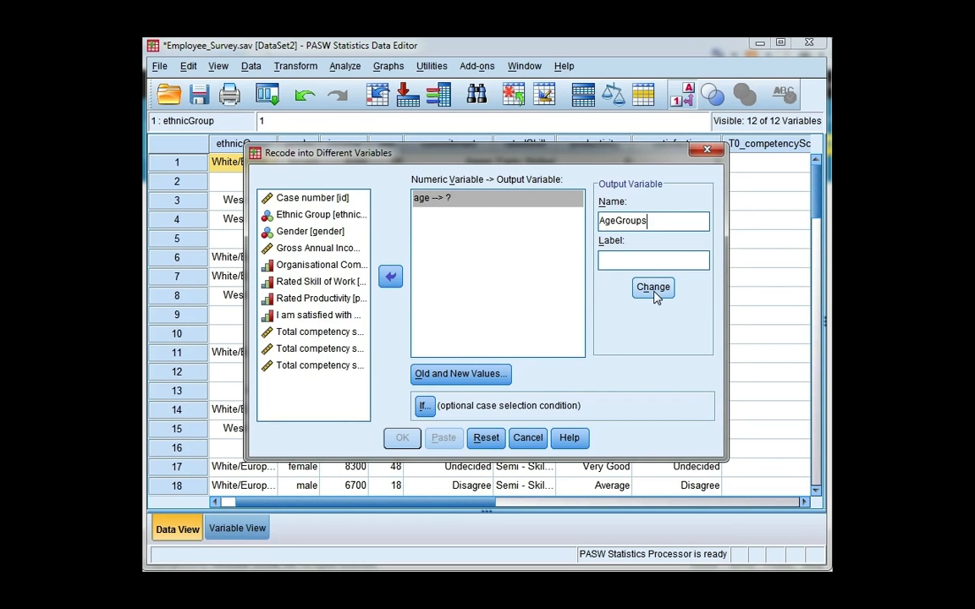
left_click(652, 287)
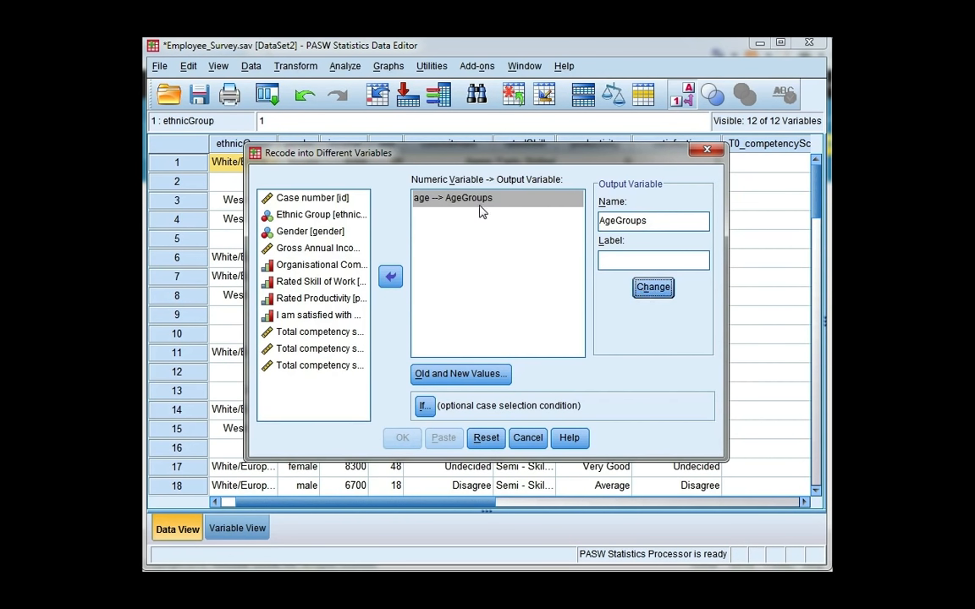
mouse_move(473, 210)
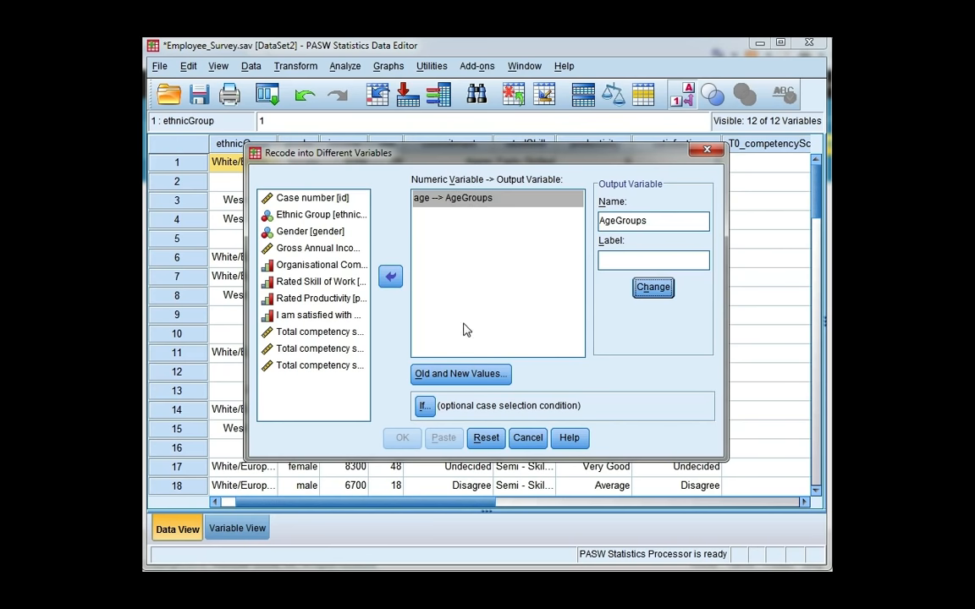
mouse_move(476, 387)
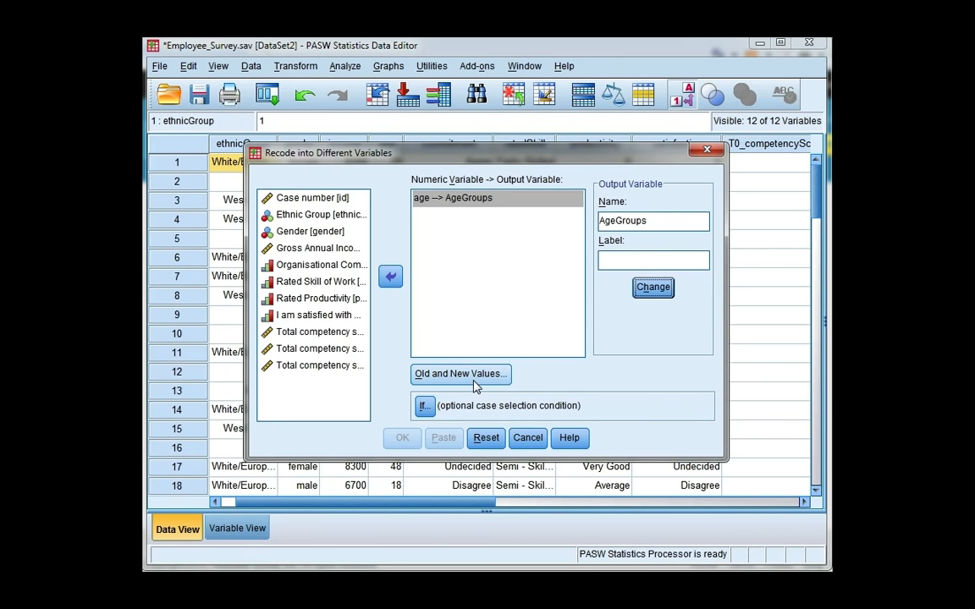
Step: Add the first recode rule: Lowest through 25 becomes 1
left_click(460, 374)
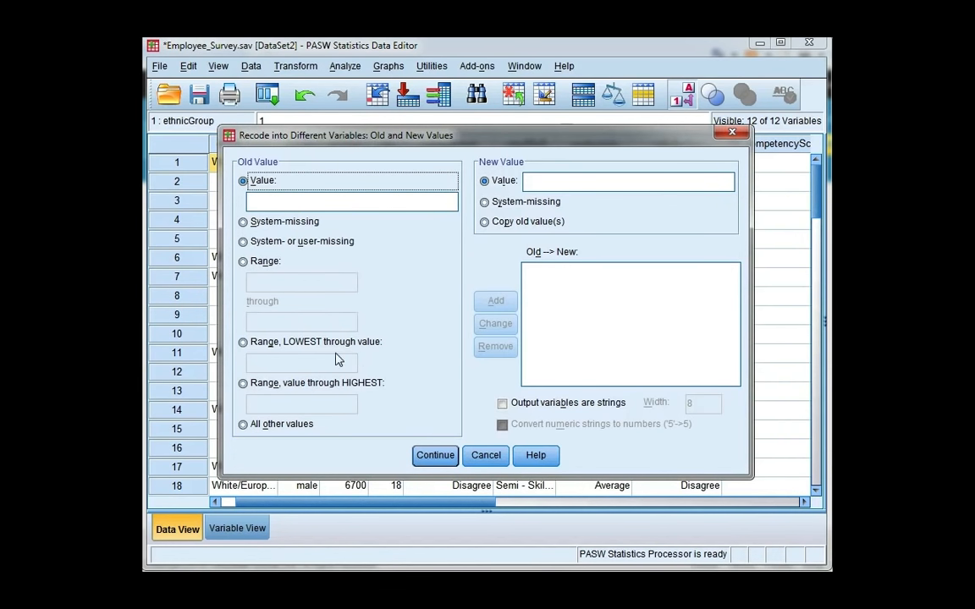
mouse_move(244, 376)
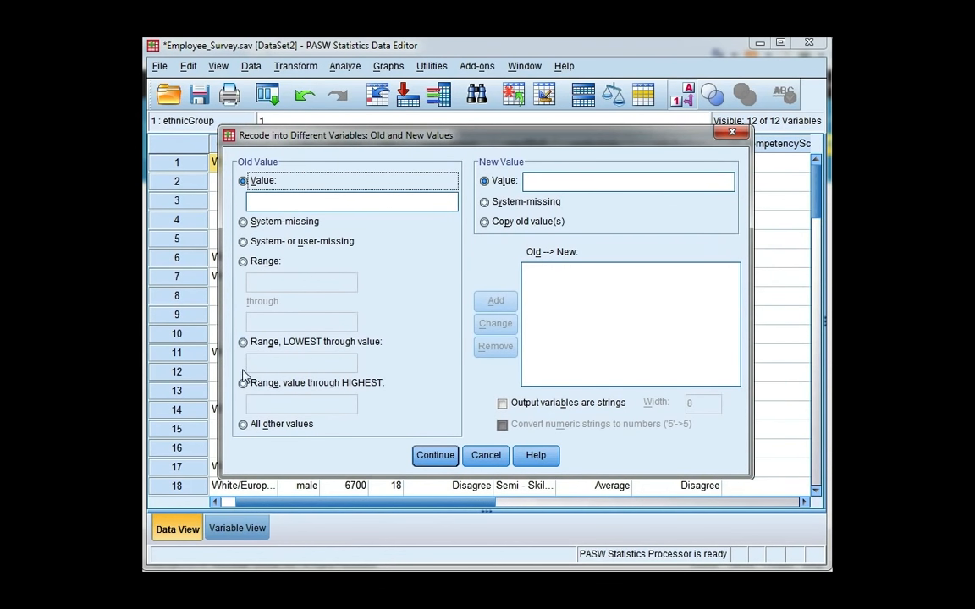
mouse_move(247, 351)
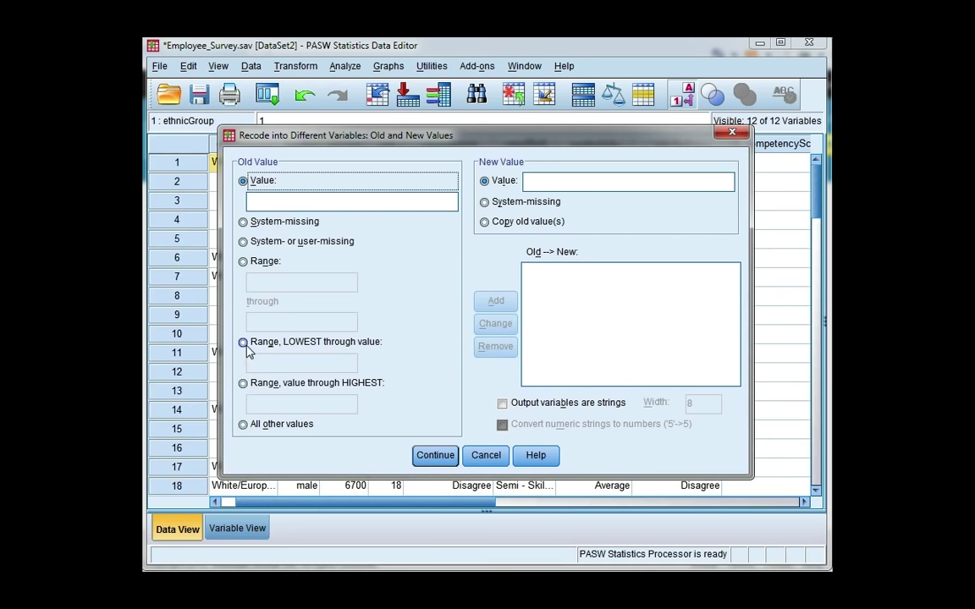
left_click(245, 342)
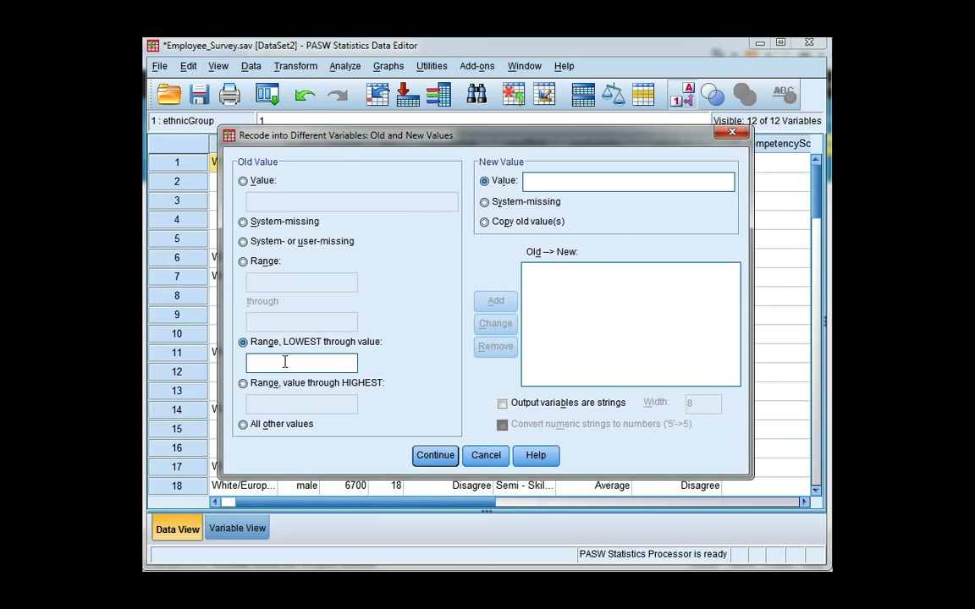
type("2")
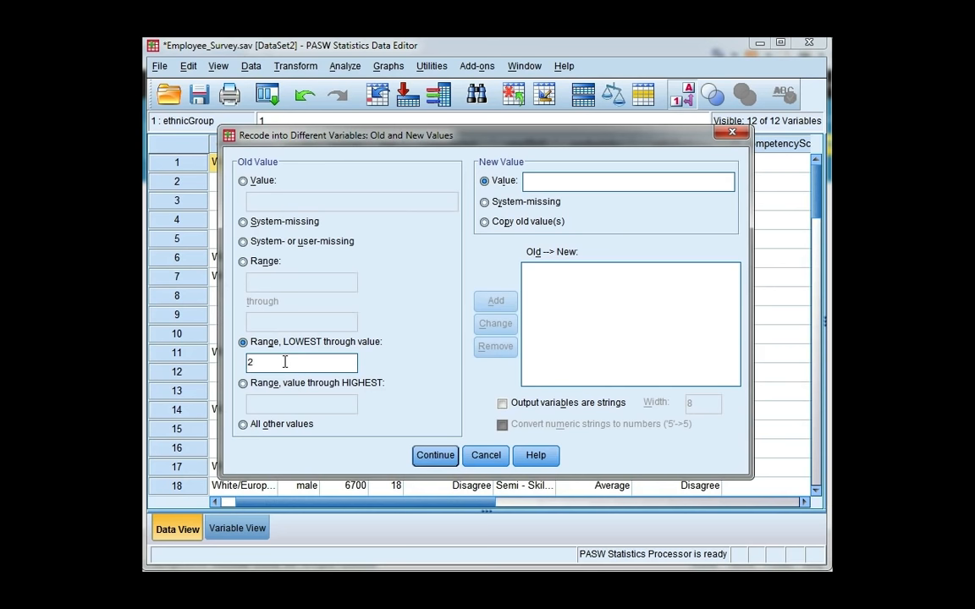
type("5")
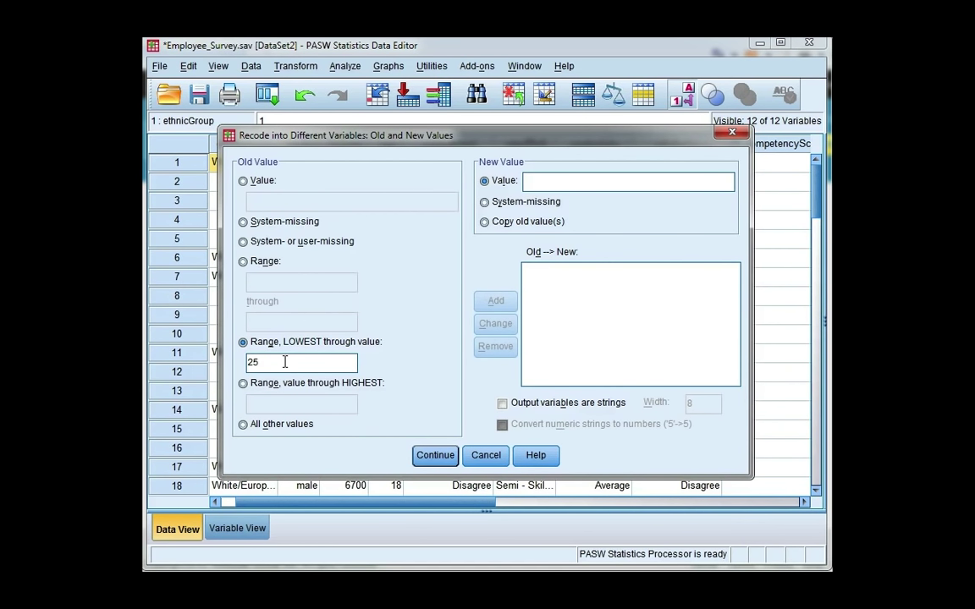
left_click(628, 181)
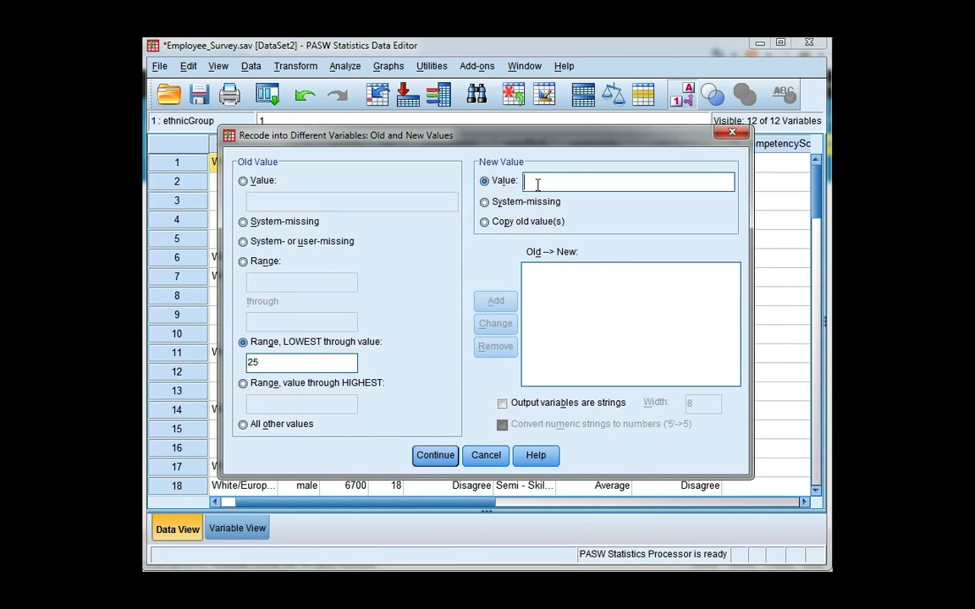
type("1")
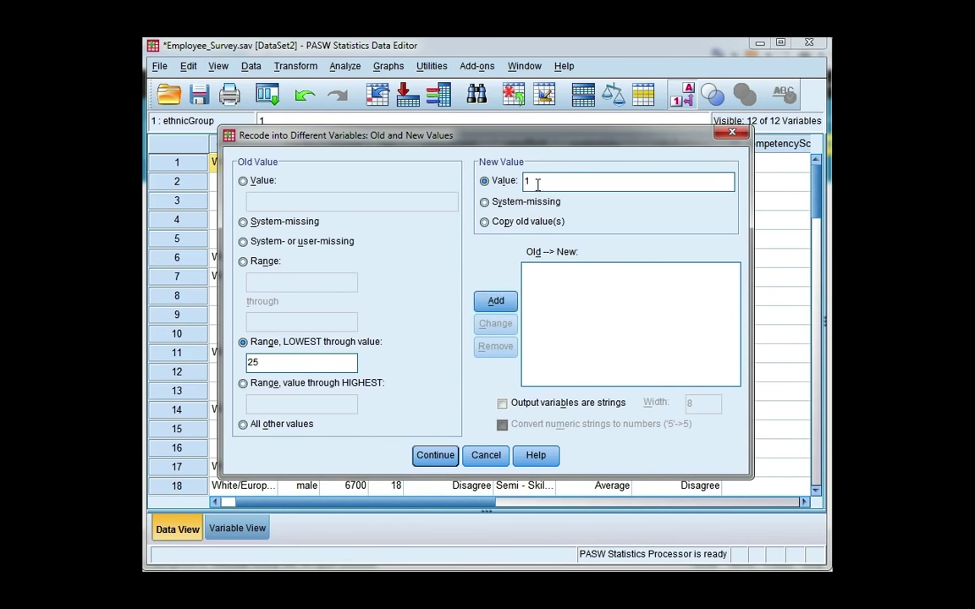
left_click(494, 300)
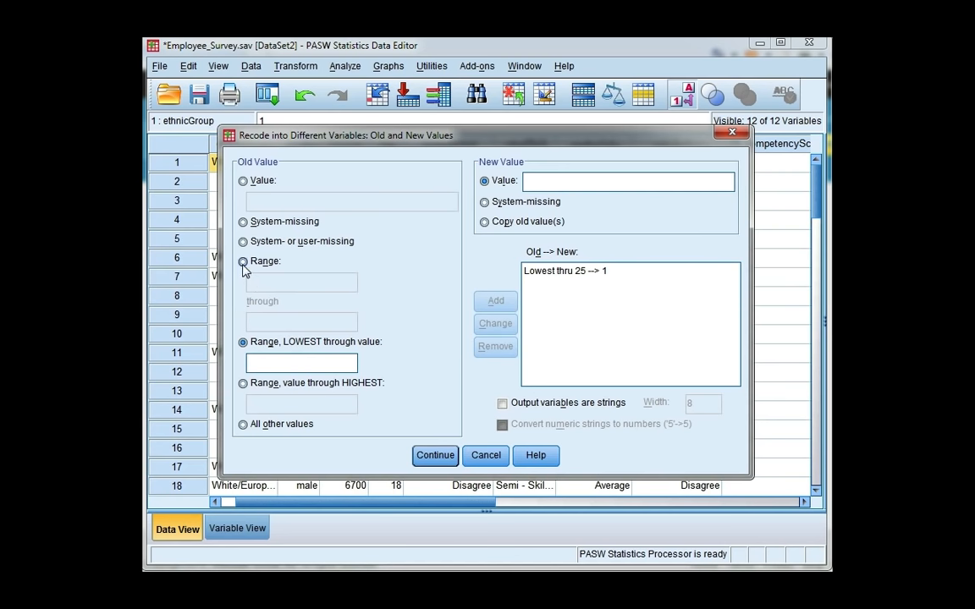
Step: Add three bounded range rules: 26–35 to 2, 36–45 to 3, and 46–55 to 4
left_click(243, 261)
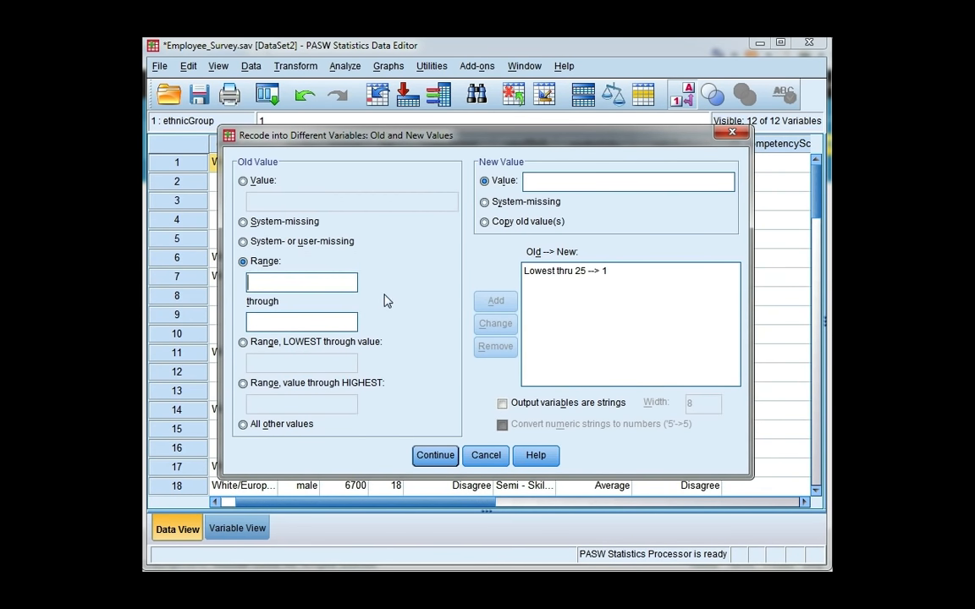
type("26")
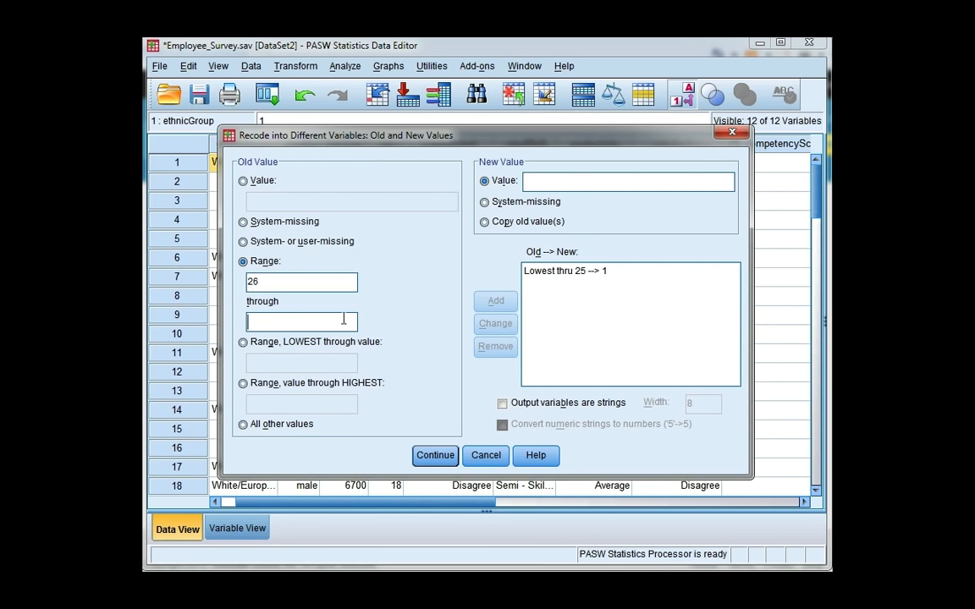
type("35")
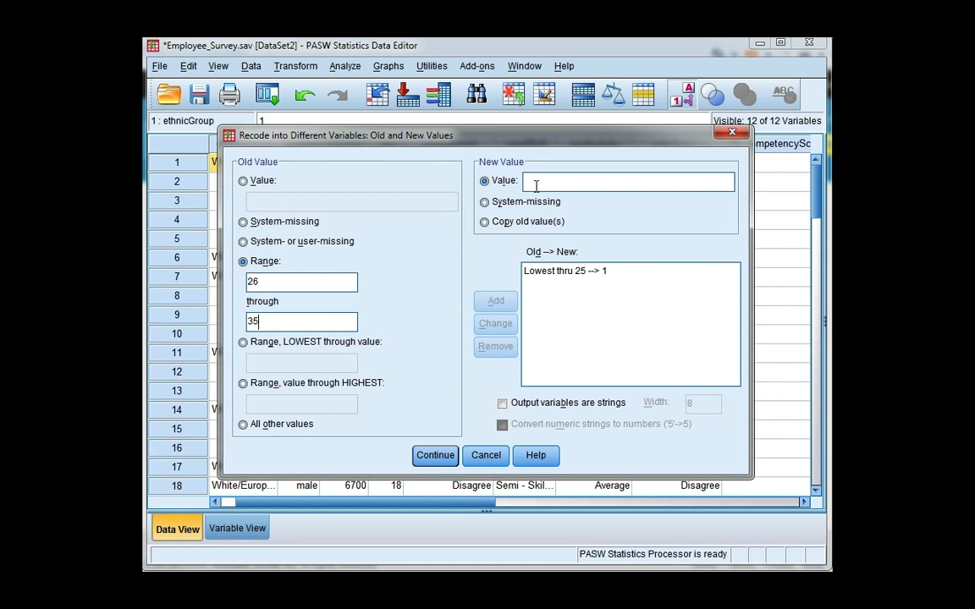
type("2")
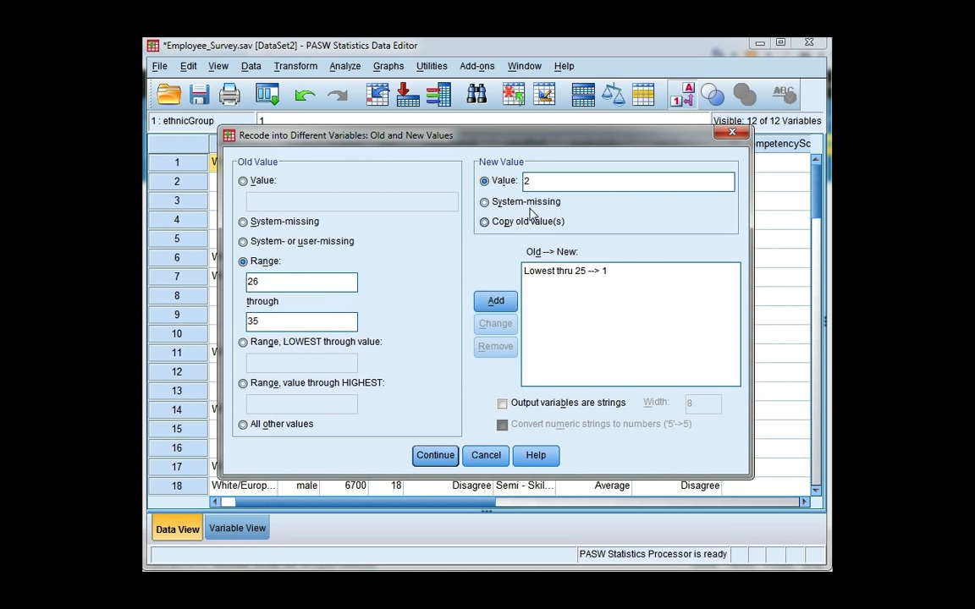
left_click(495, 300)
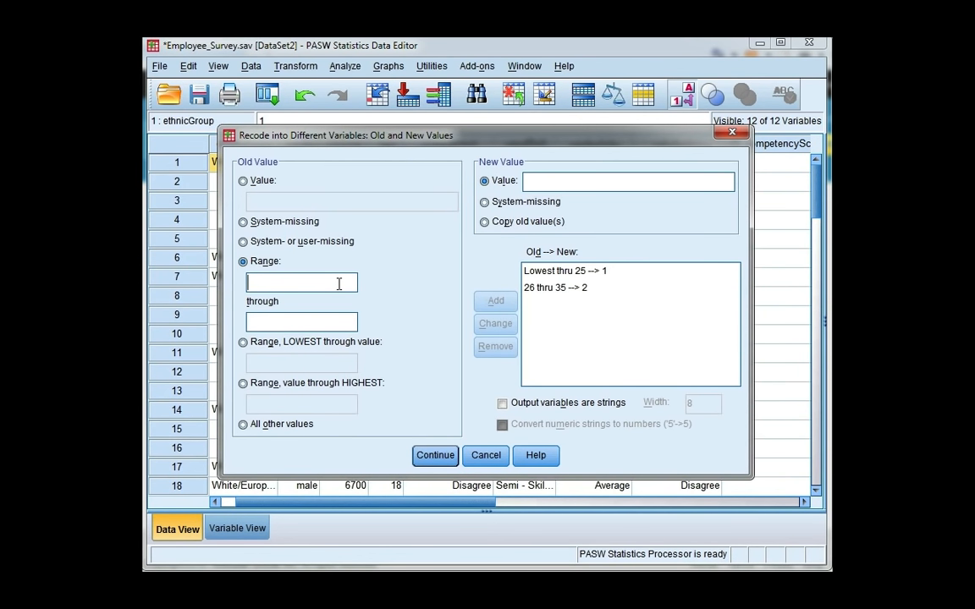
type("36")
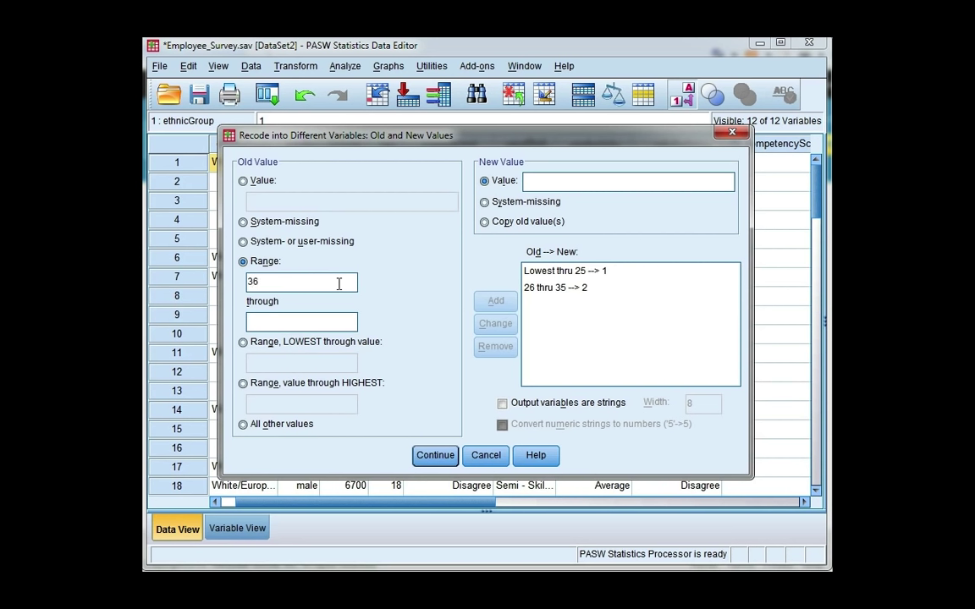
type("4")
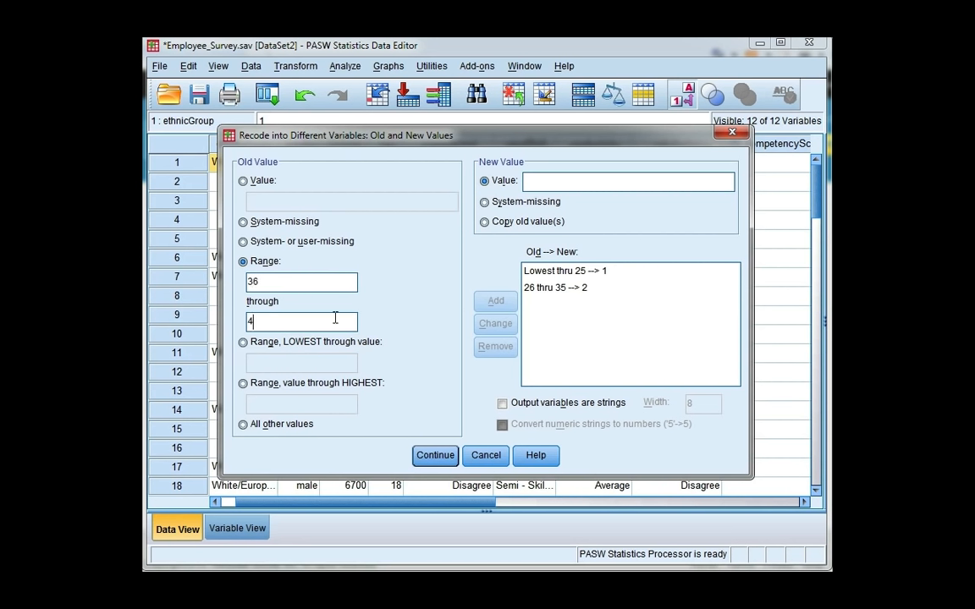
type("5")
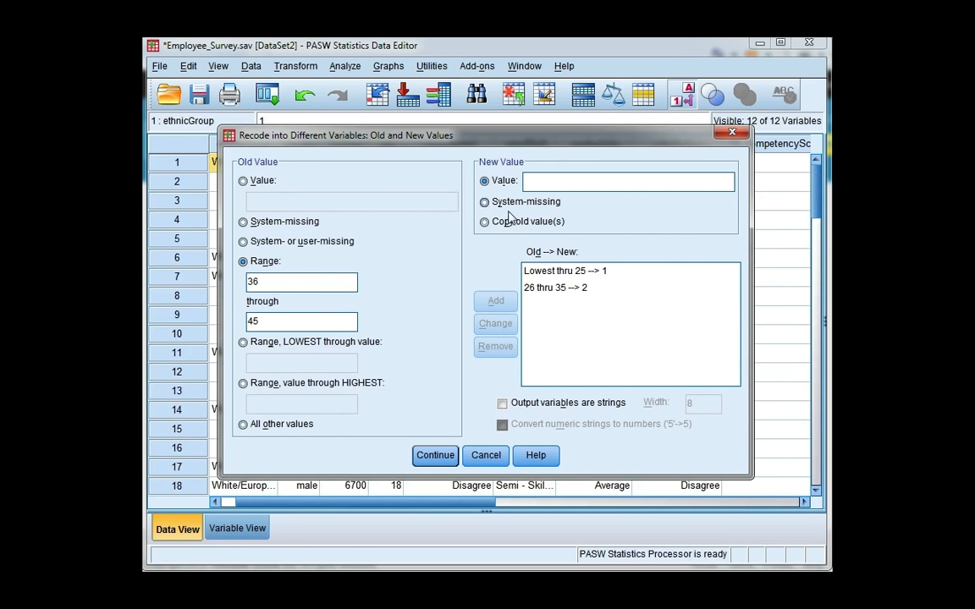
type("3")
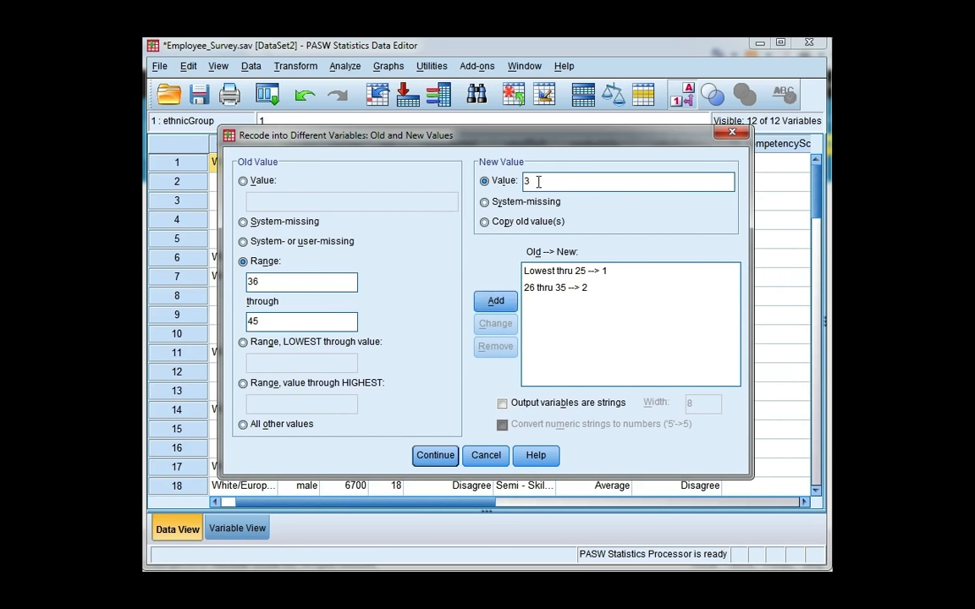
left_click(494, 300)
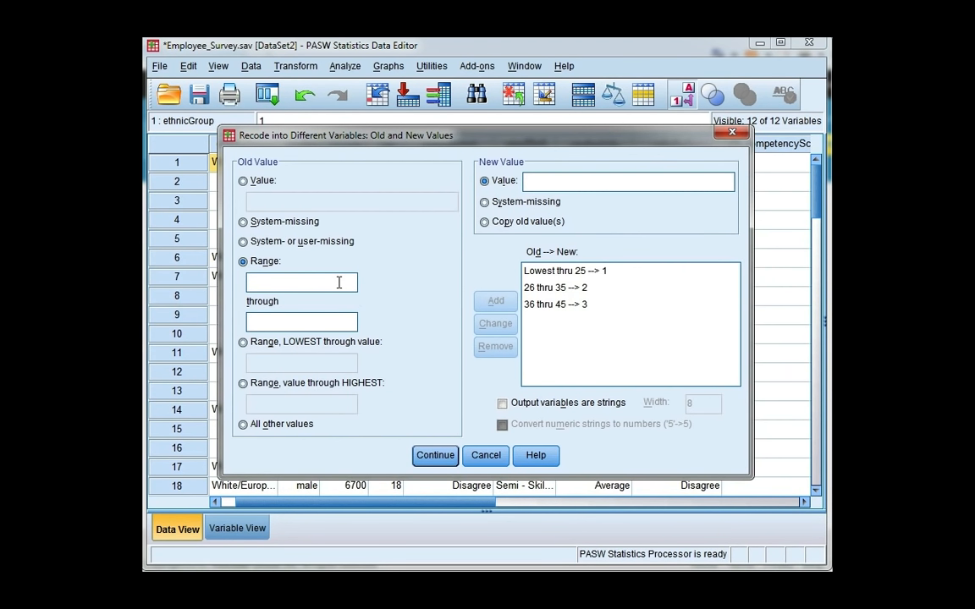
type("46")
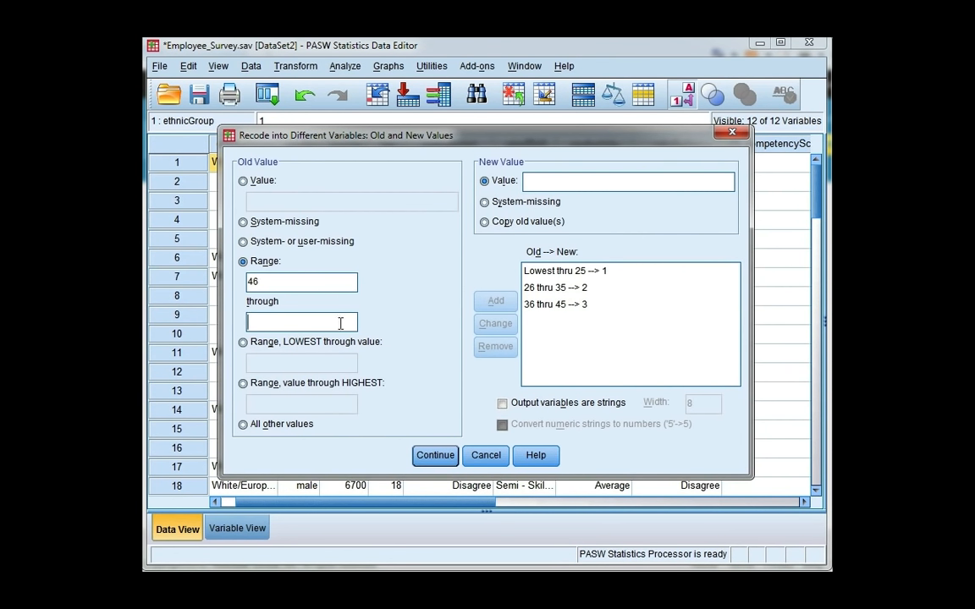
type("55")
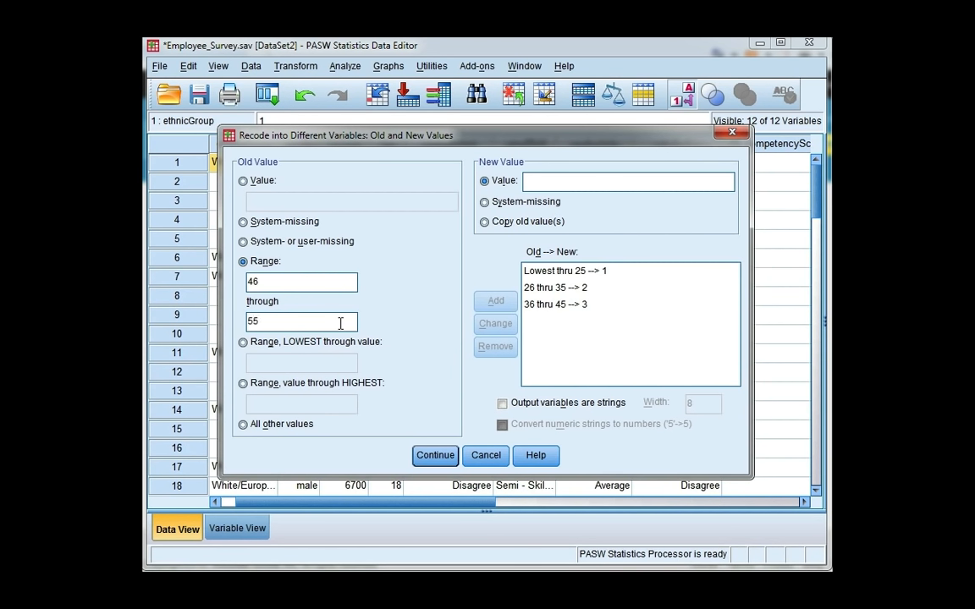
type("4")
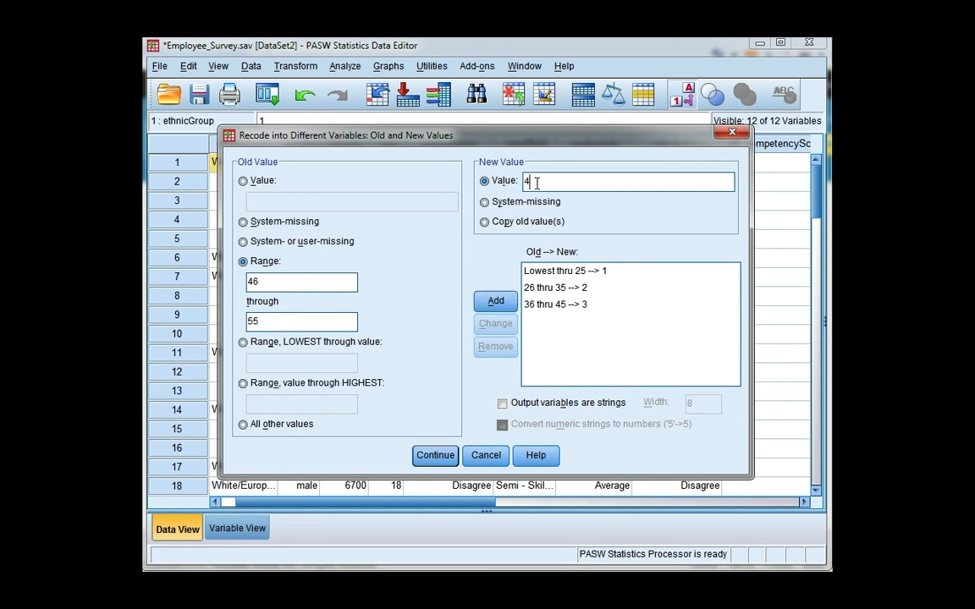
left_click(495, 301)
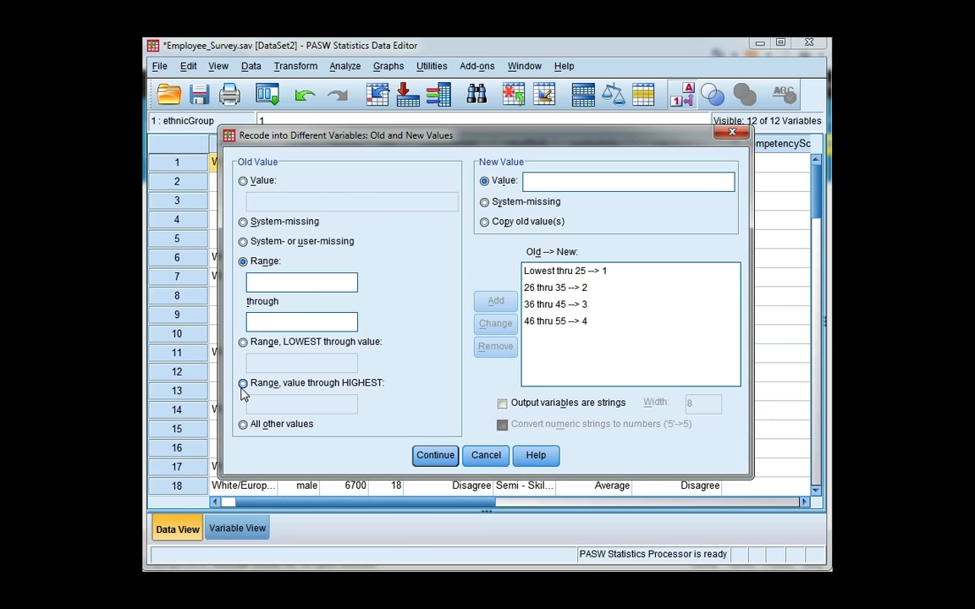
Step: Add the final rule 56 through Highest becomes 5, then run the recode to create AgeGroups
left_click(243, 383)
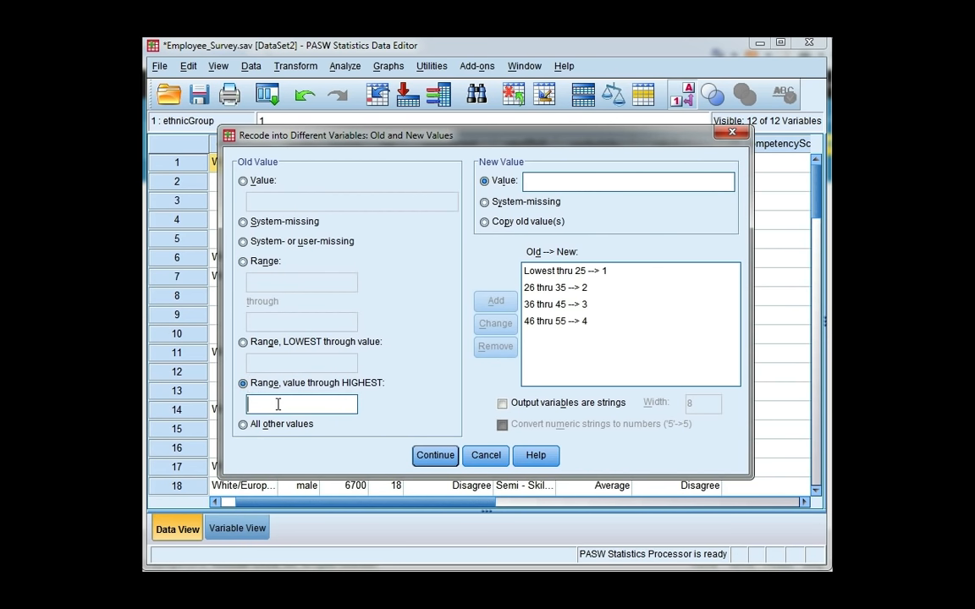
type("5")
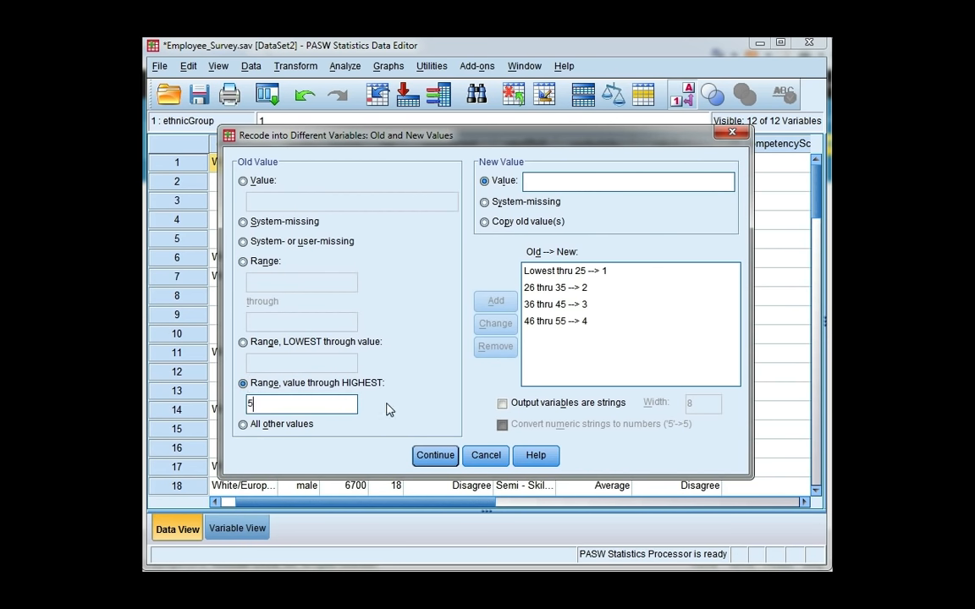
type("6")
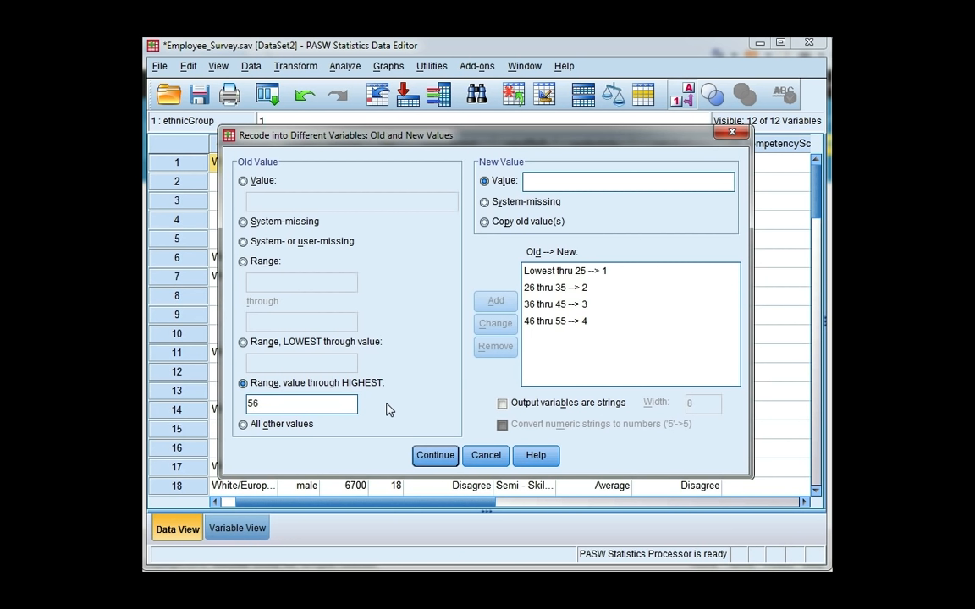
left_click(628, 181)
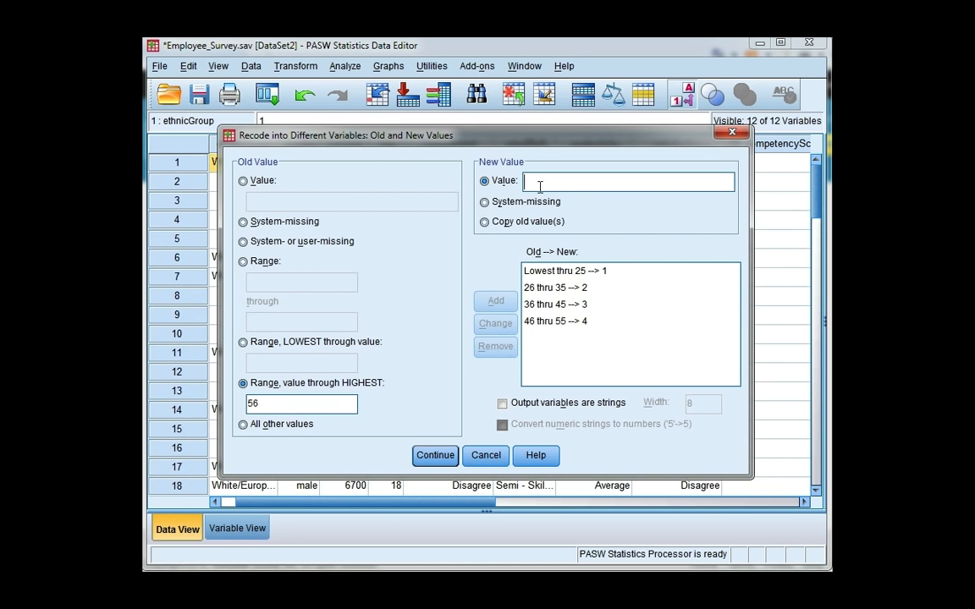
type("5")
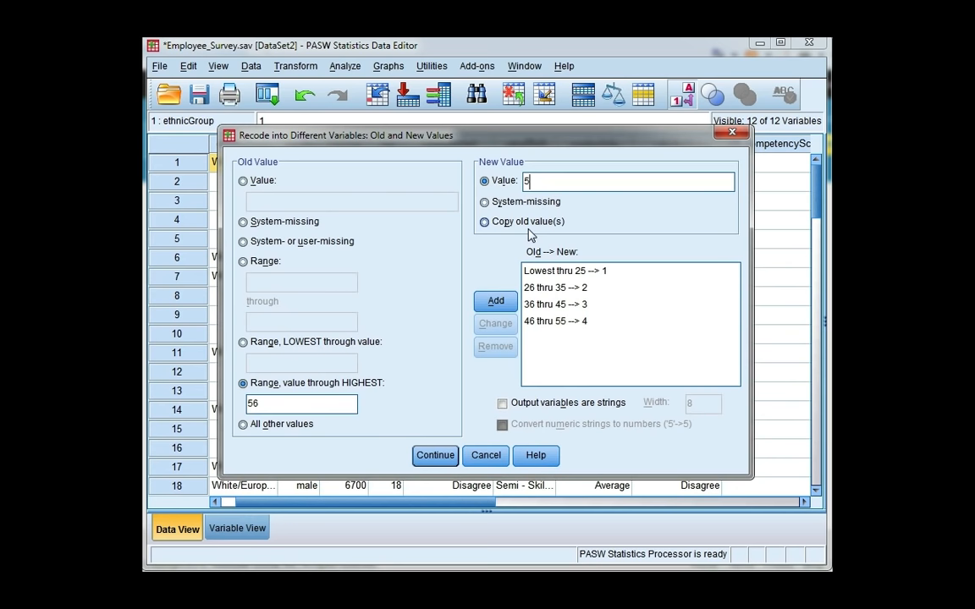
left_click(495, 300)
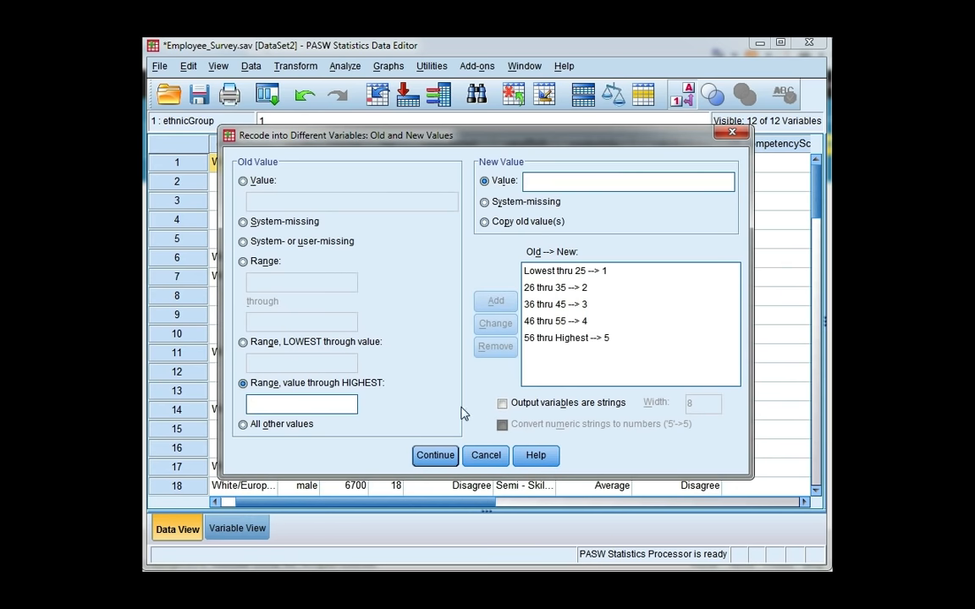
mouse_move(435, 456)
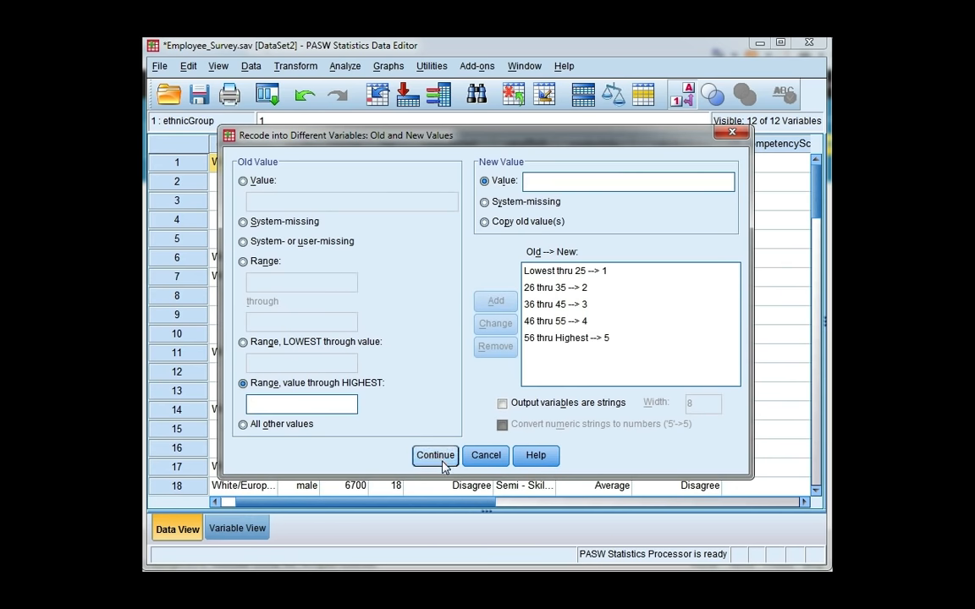
left_click(434, 456)
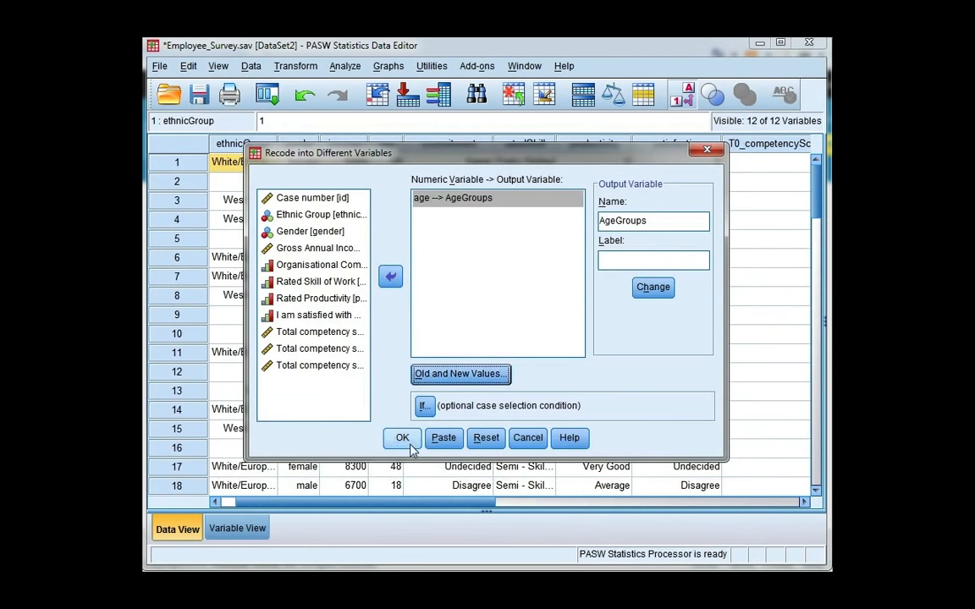
left_click(402, 438)
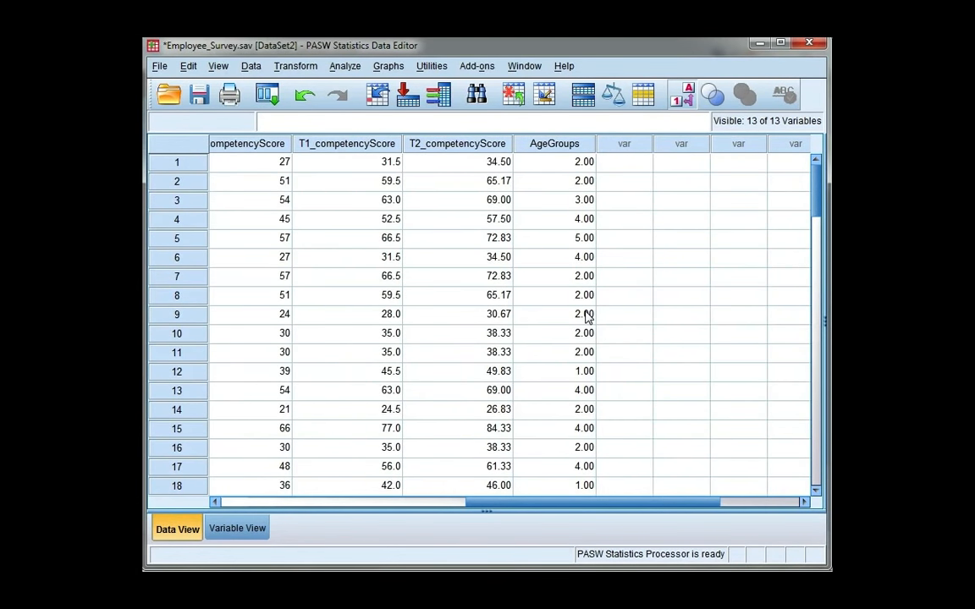
mouse_move(592, 153)
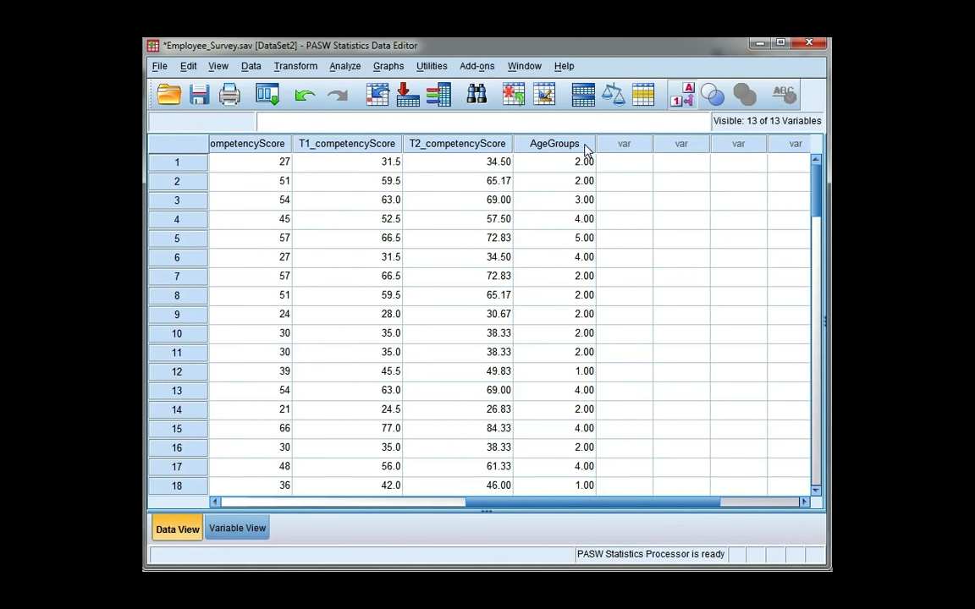
Step: Switch to Variable View after reviewing the new AgeGroups column
left_click(237, 527)
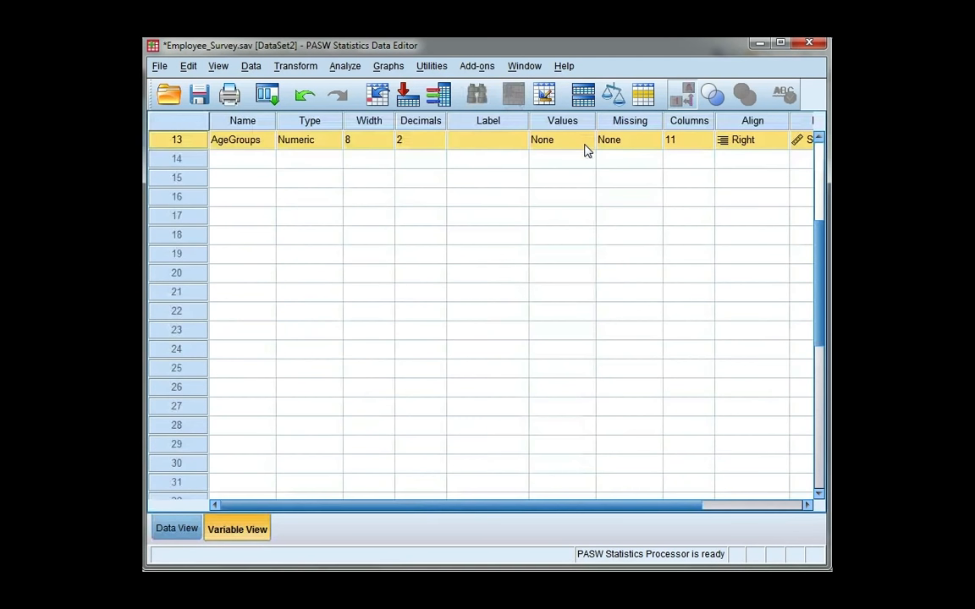
Step: Give AgeGroups 0 decimals and the label 'Age Groups', then bring up its value labels editor
left_click(242, 139)
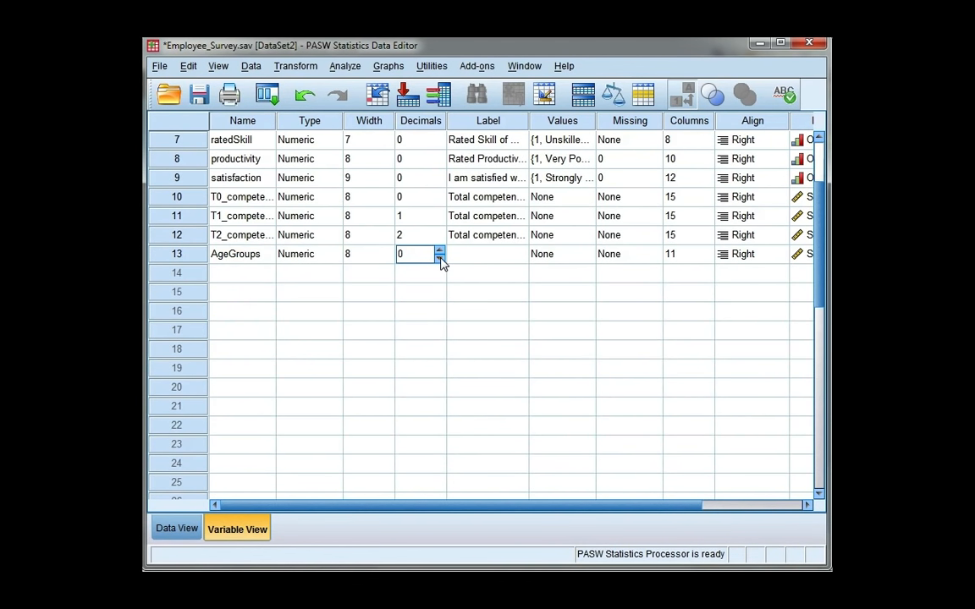
left_click(487, 254)
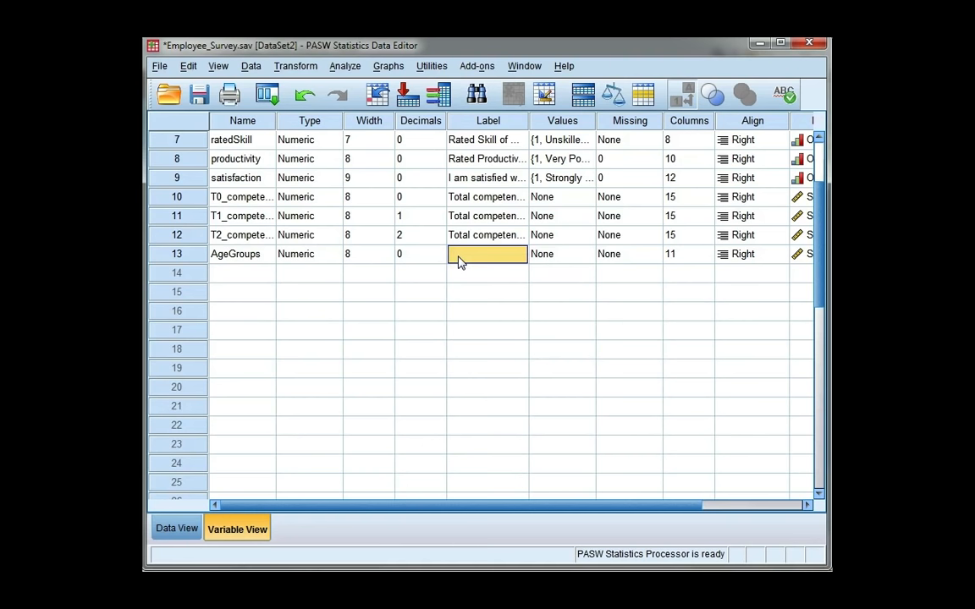
type("Age")
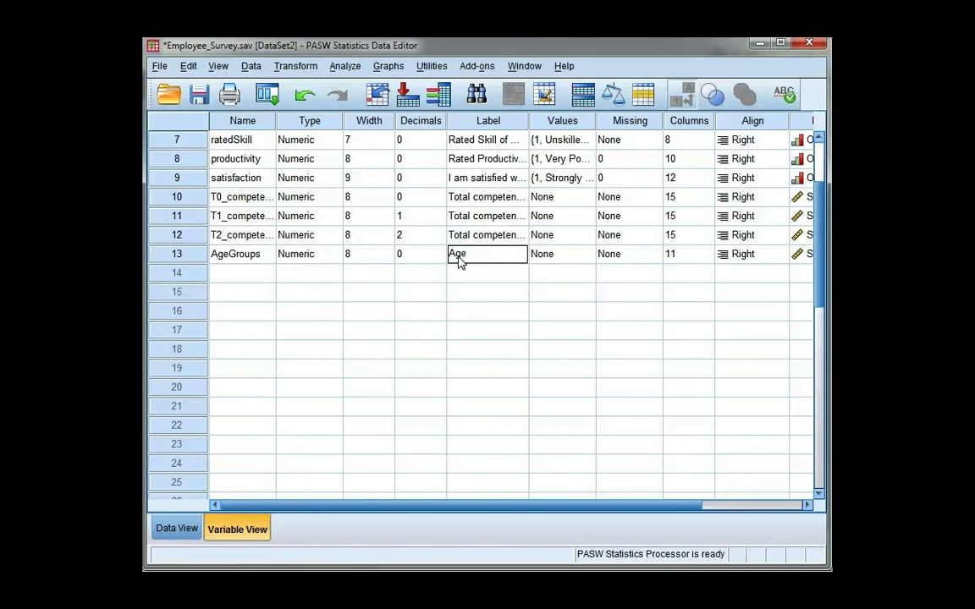
type("Groups")
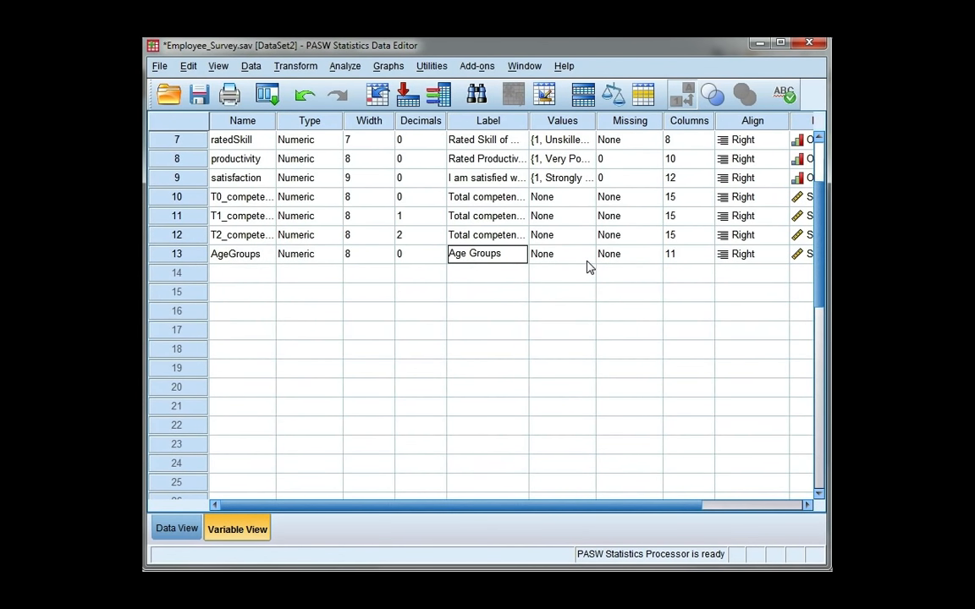
left_click(561, 253)
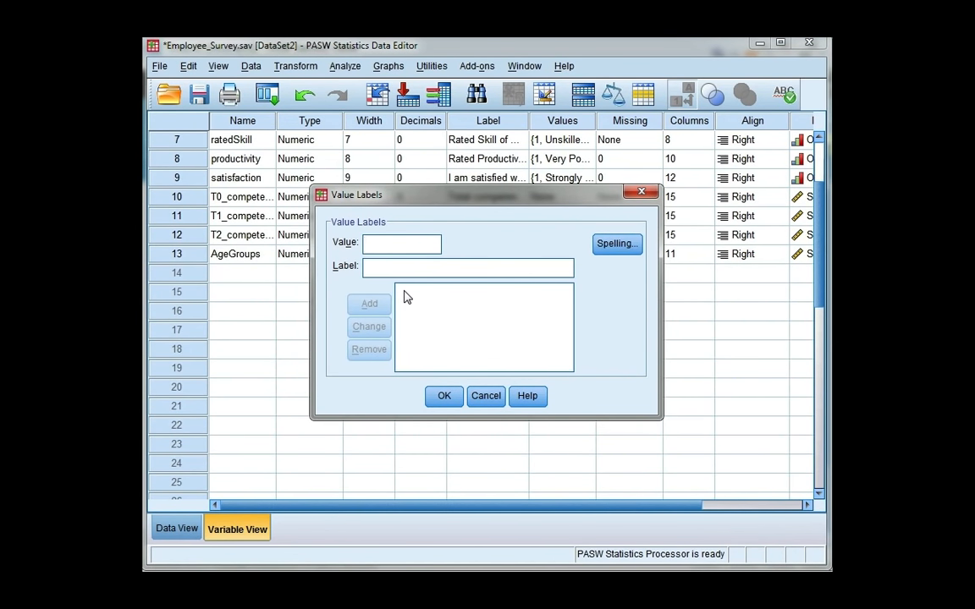
Step: Add value labels Under 25, 26-35, 36-45 and 46-55 for codes 1–4
type("1")
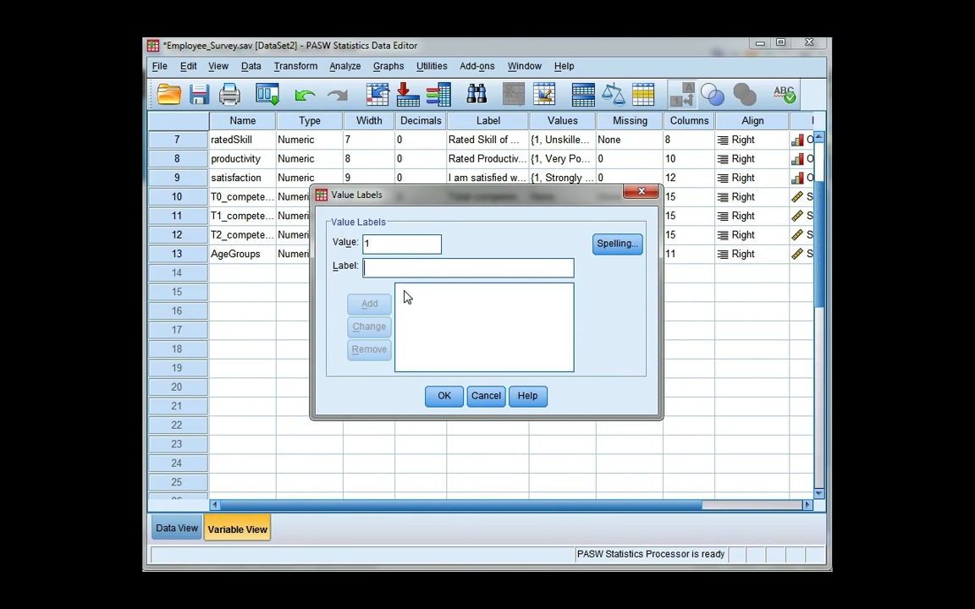
type("Under")
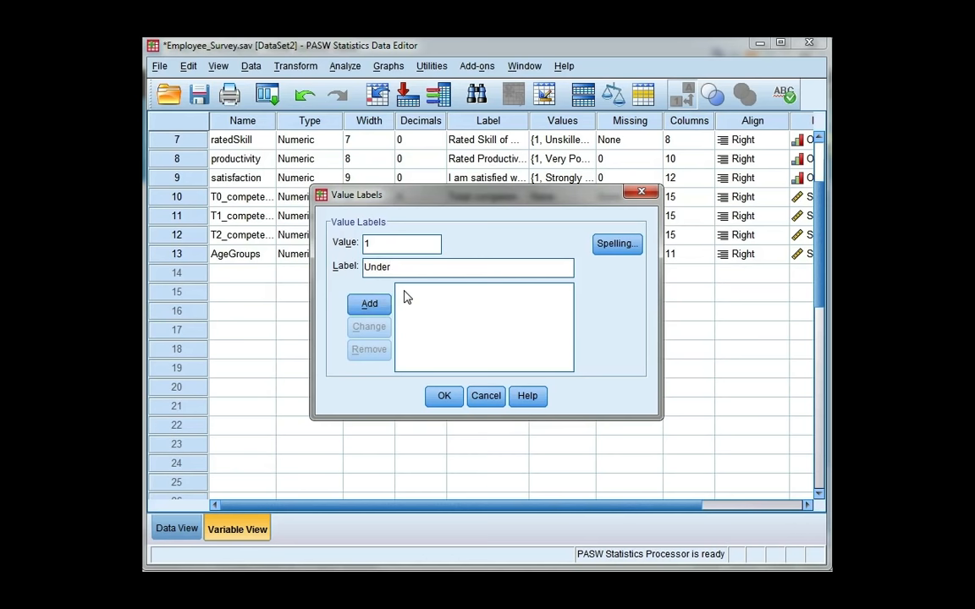
left_click(368, 304)
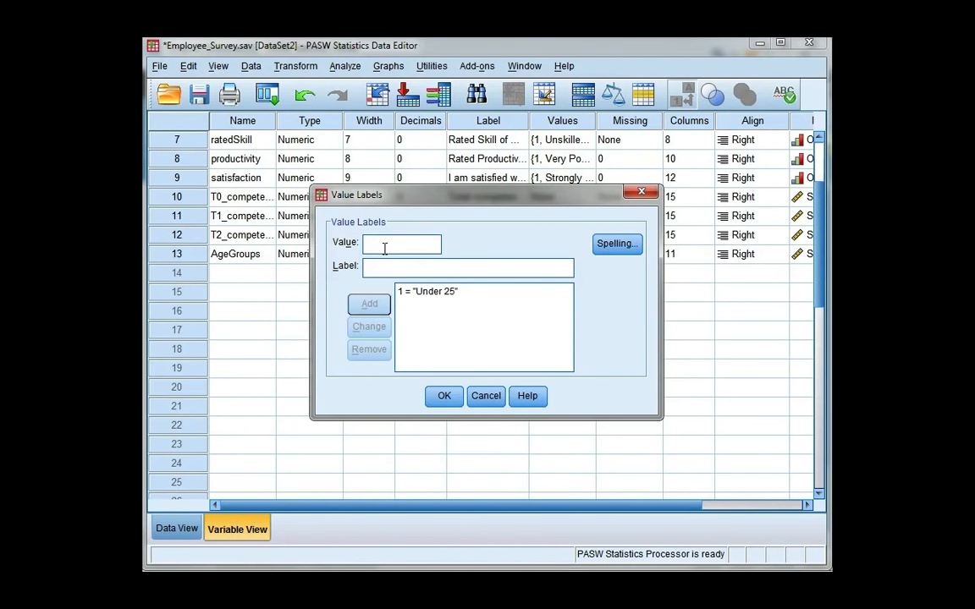
type("2")
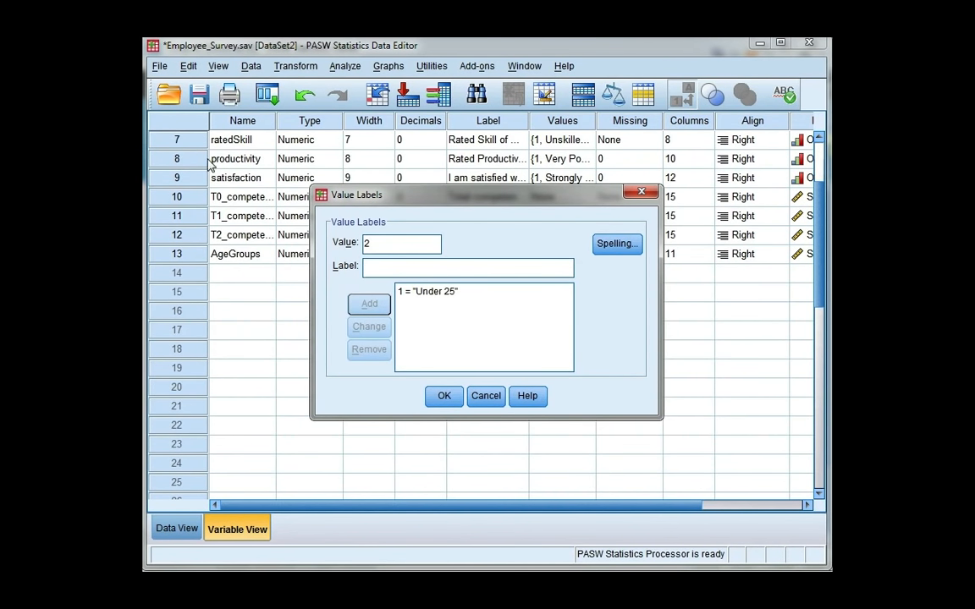
type("26-")
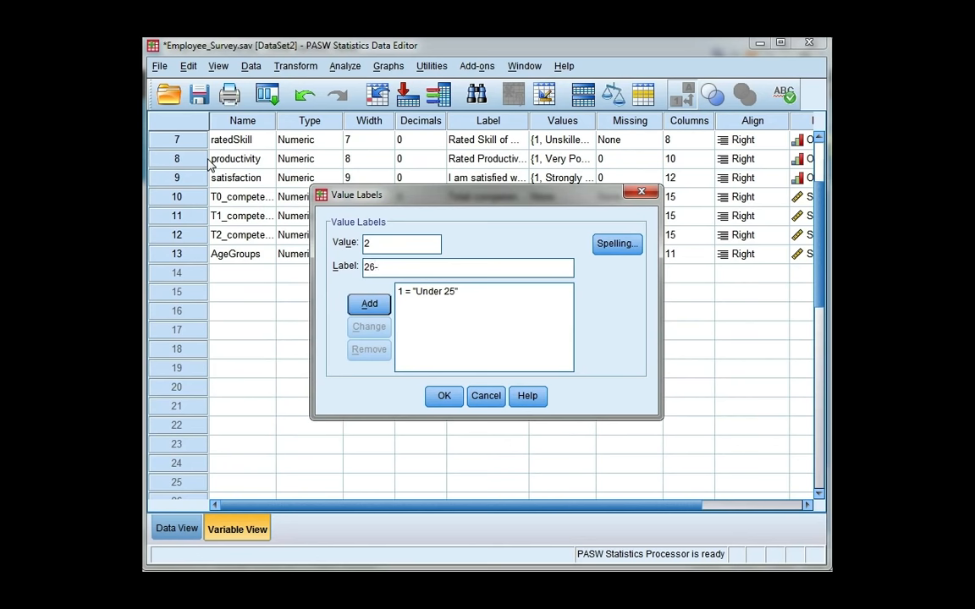
type("35")
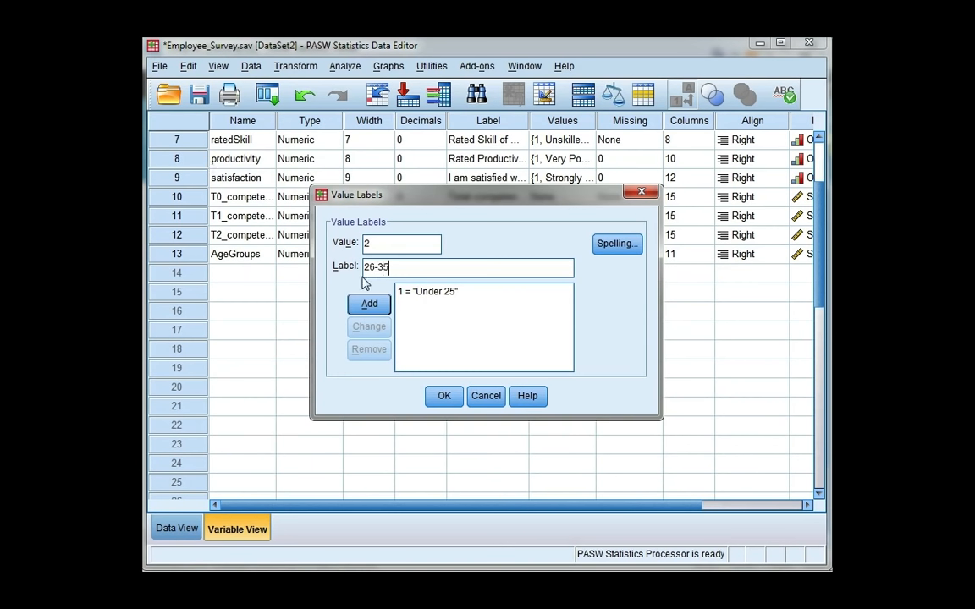
left_click(369, 304)
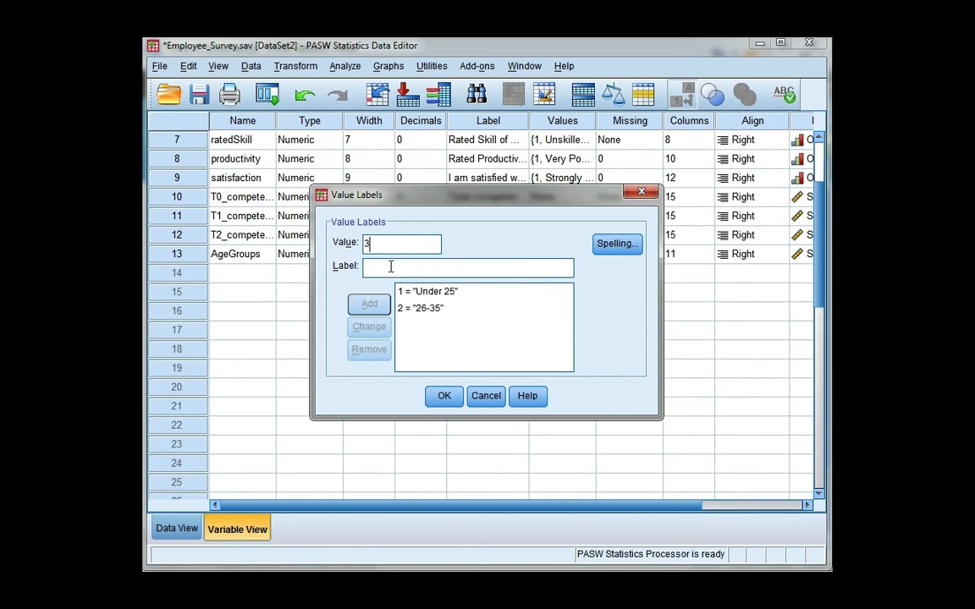
type("36-45")
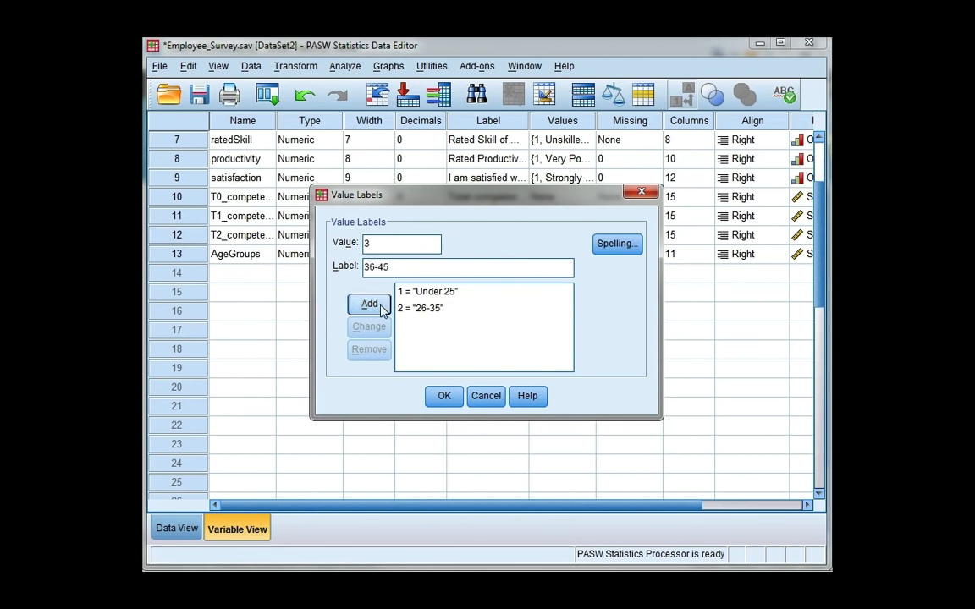
left_click(368, 304)
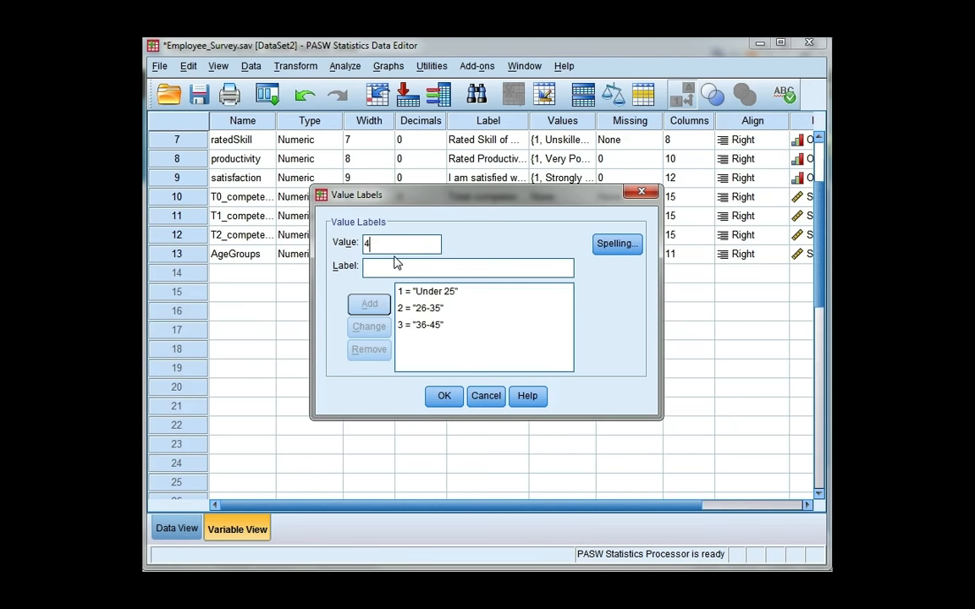
type("46")
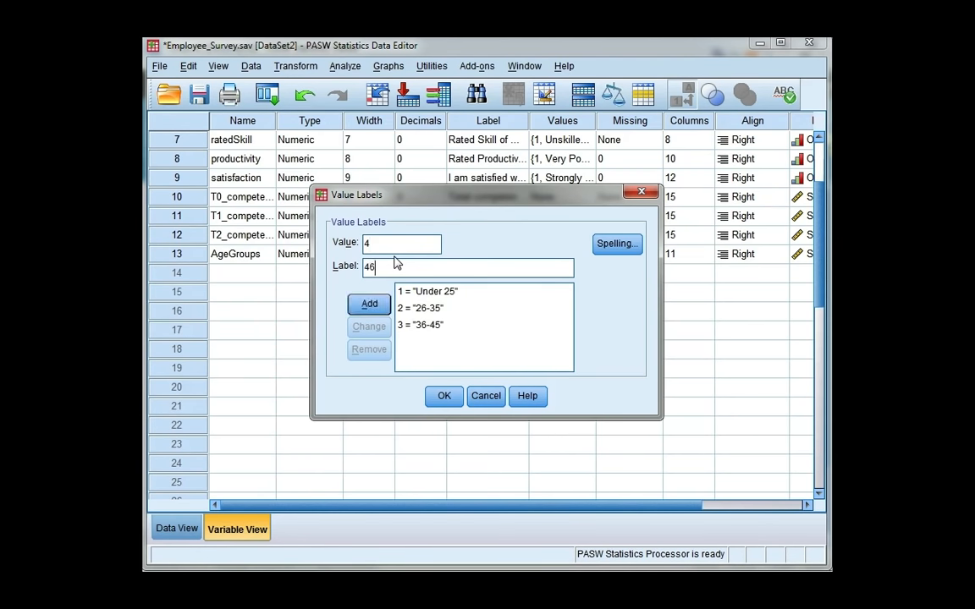
left_click(368, 304)
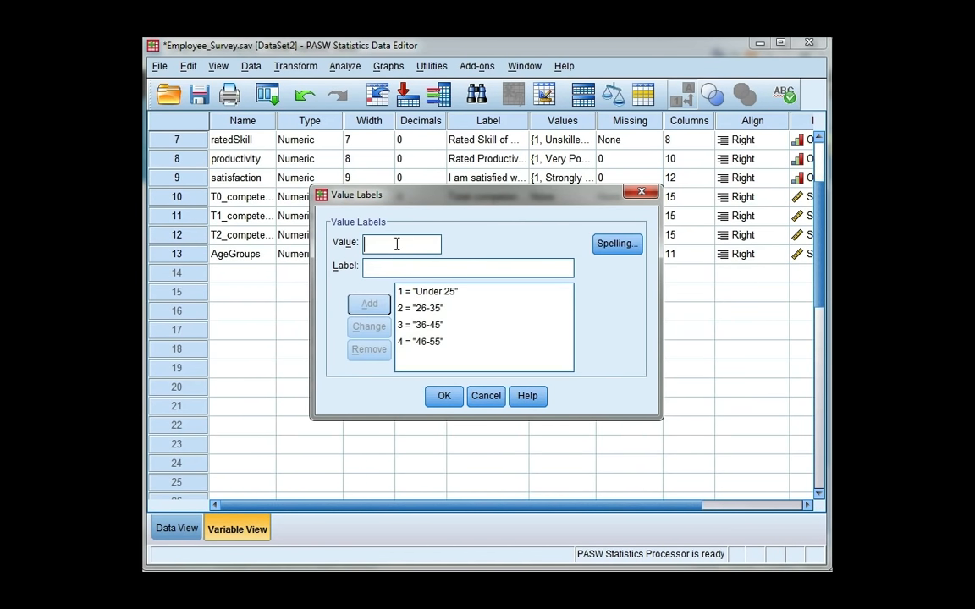
Step: Add the label '56 and older' for code 5 and confirm all five value labels
type("5")
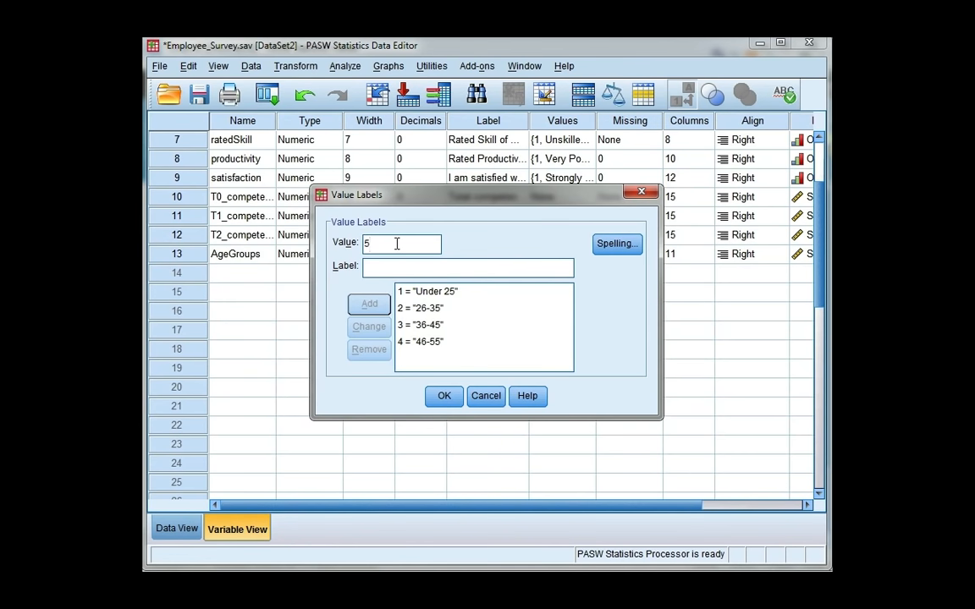
left_click(468, 267)
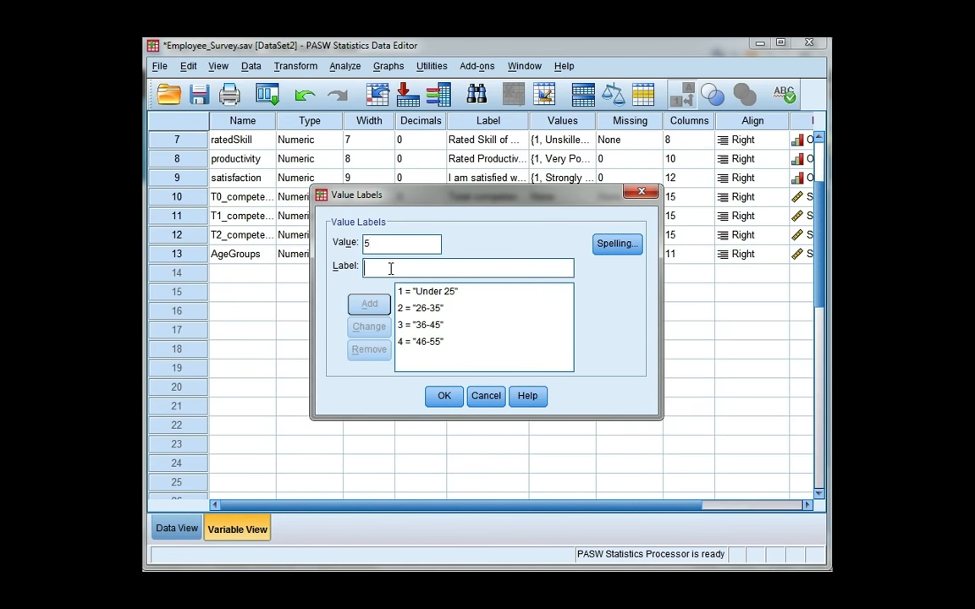
type("56 a")
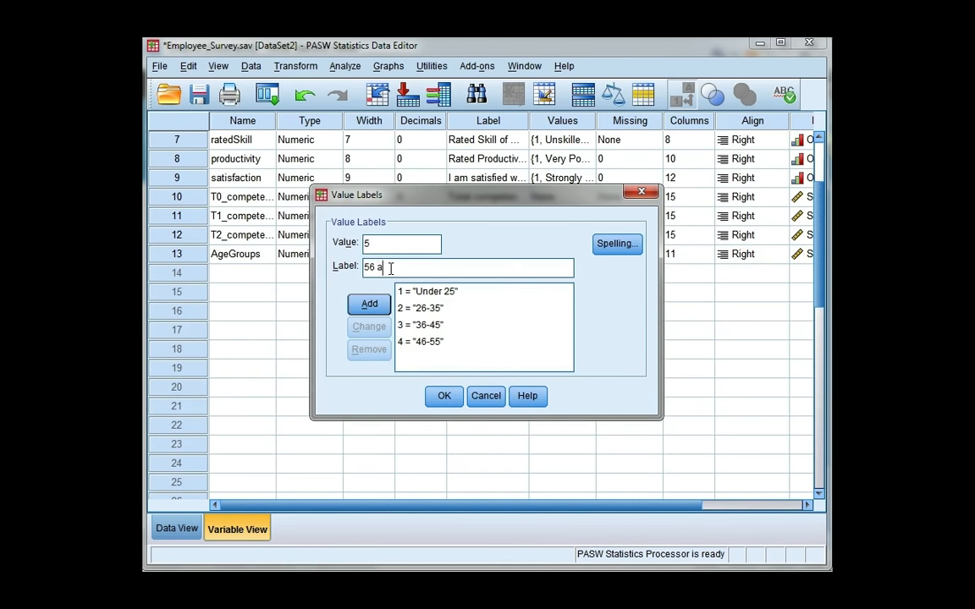
type("nd o")
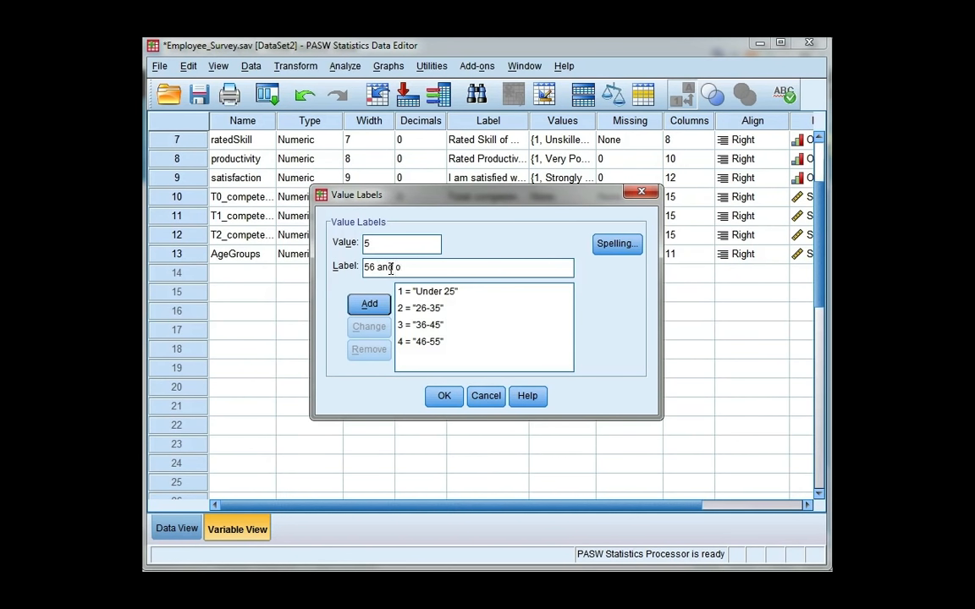
type("lder")
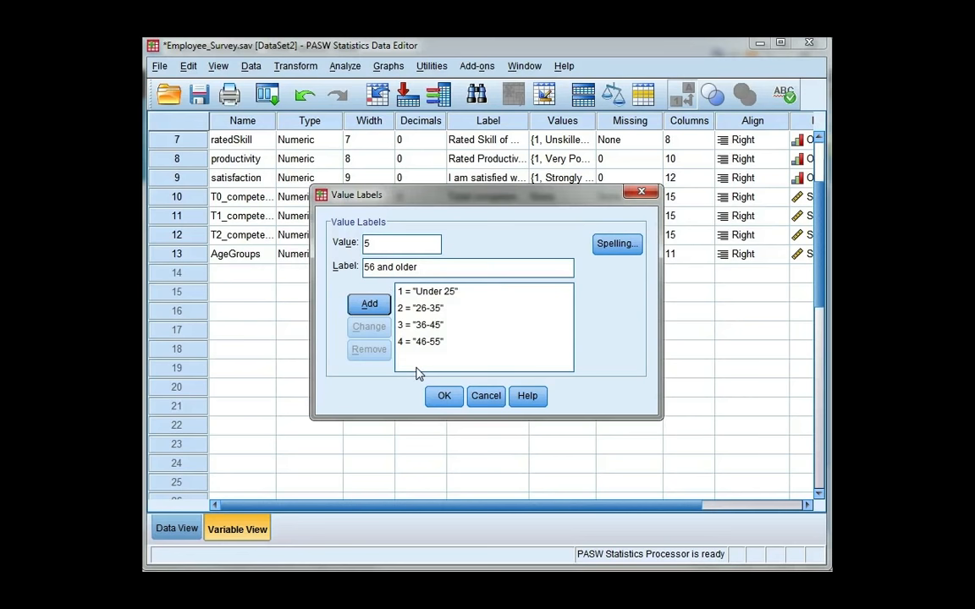
left_click(368, 304)
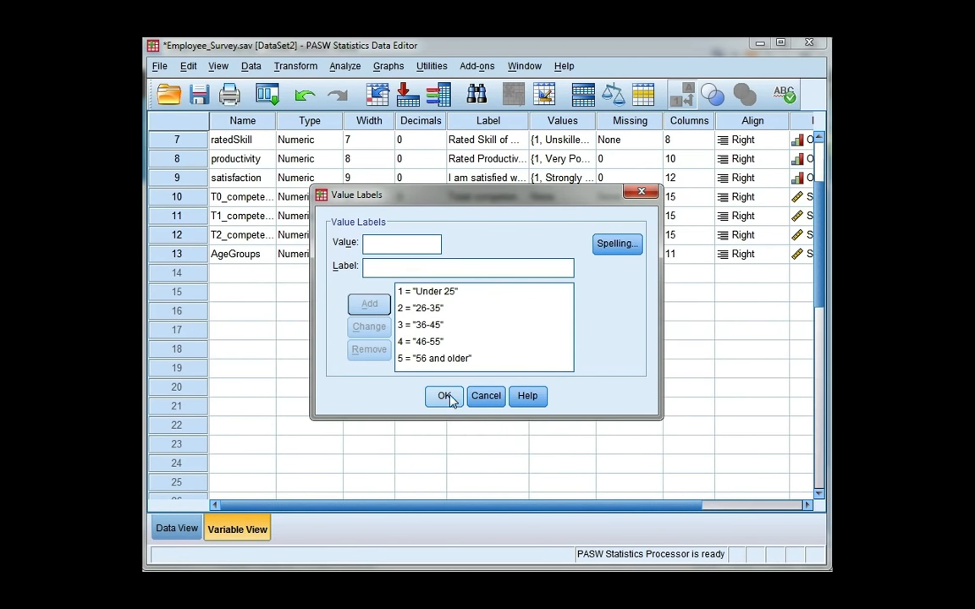
left_click(443, 396)
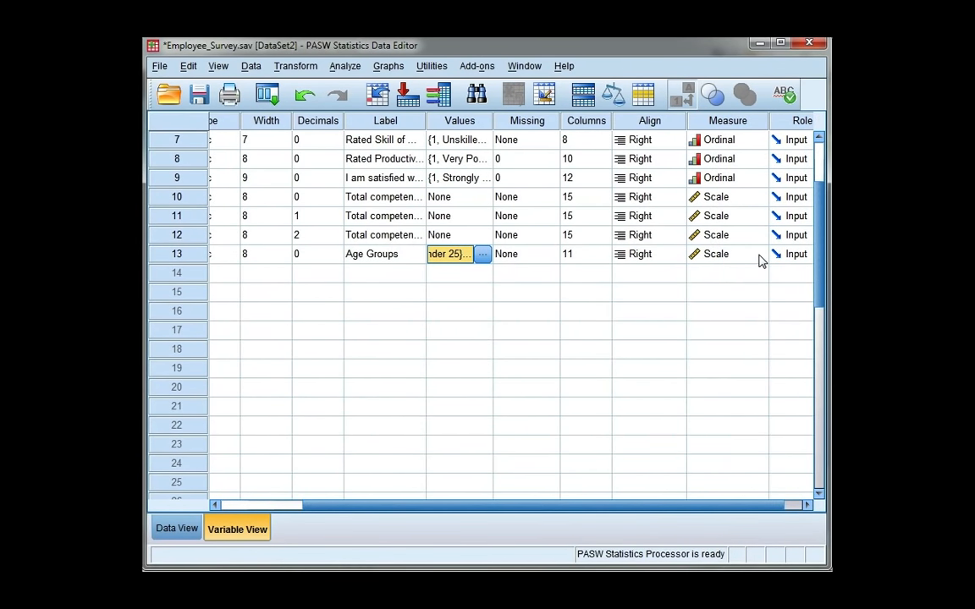
Step: Set AgeGroups to Ordinal measurement and return to Data View showing the age-band labels
left_click(758, 254)
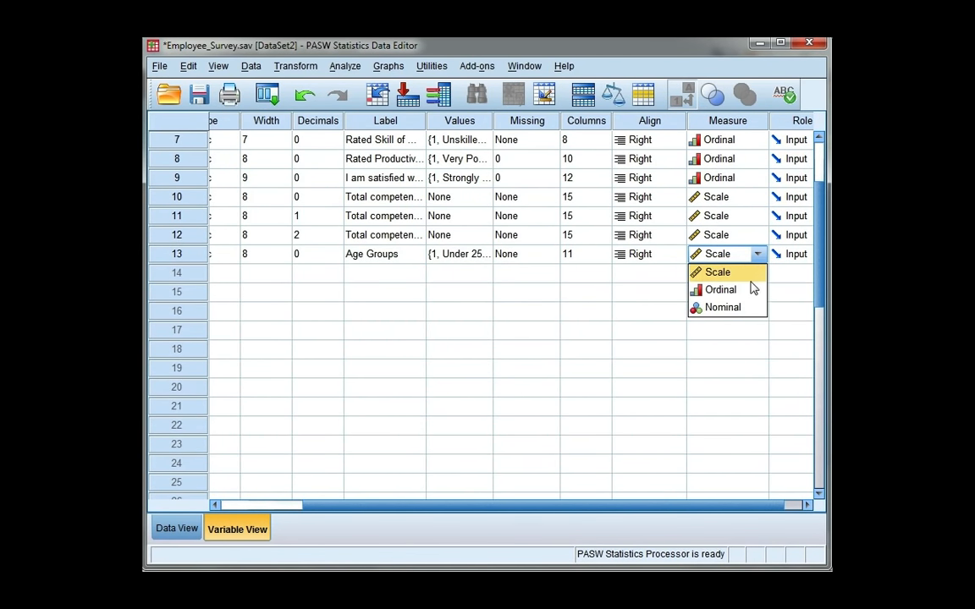
left_click(721, 289)
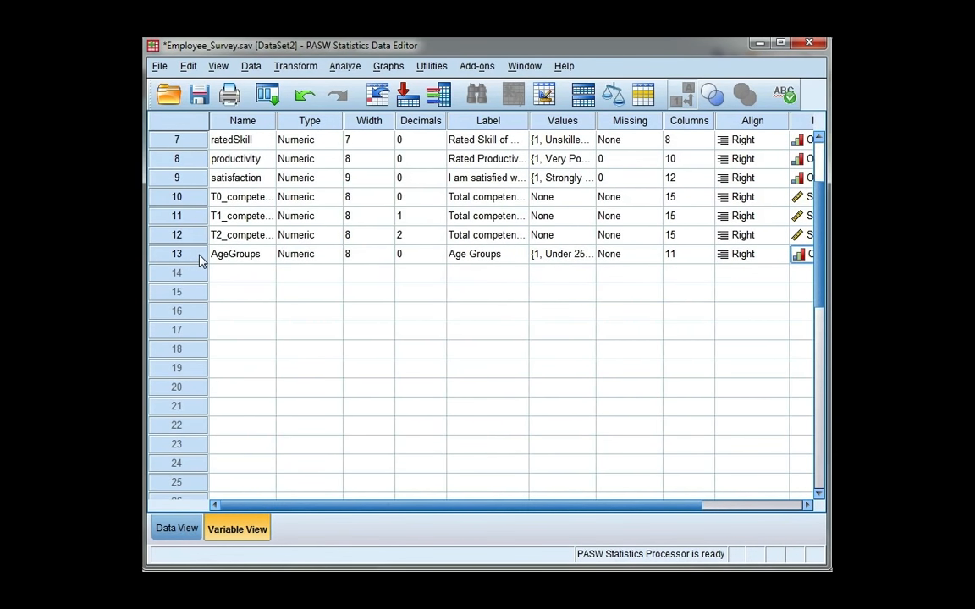
left_click(169, 527)
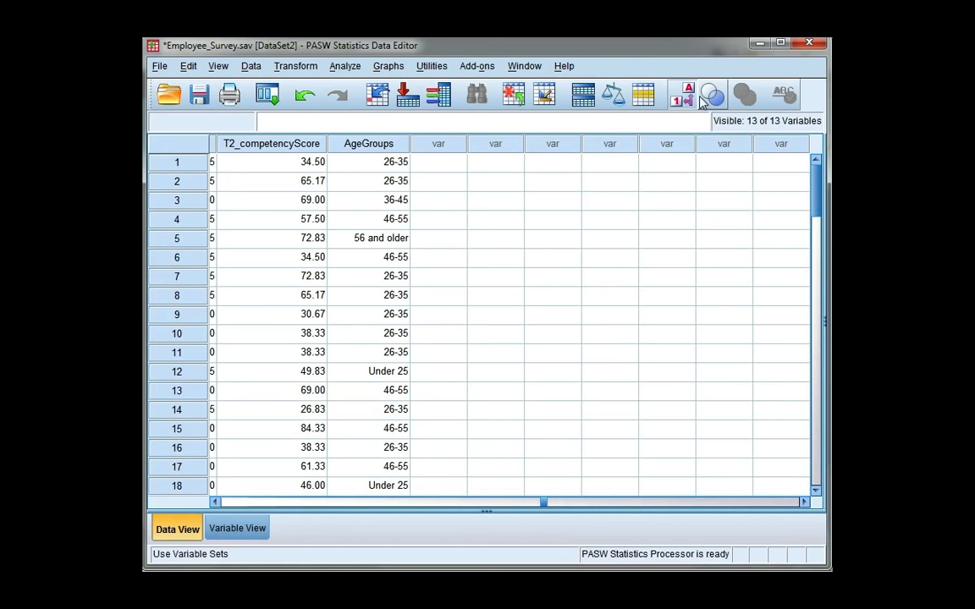
left_click(684, 95)
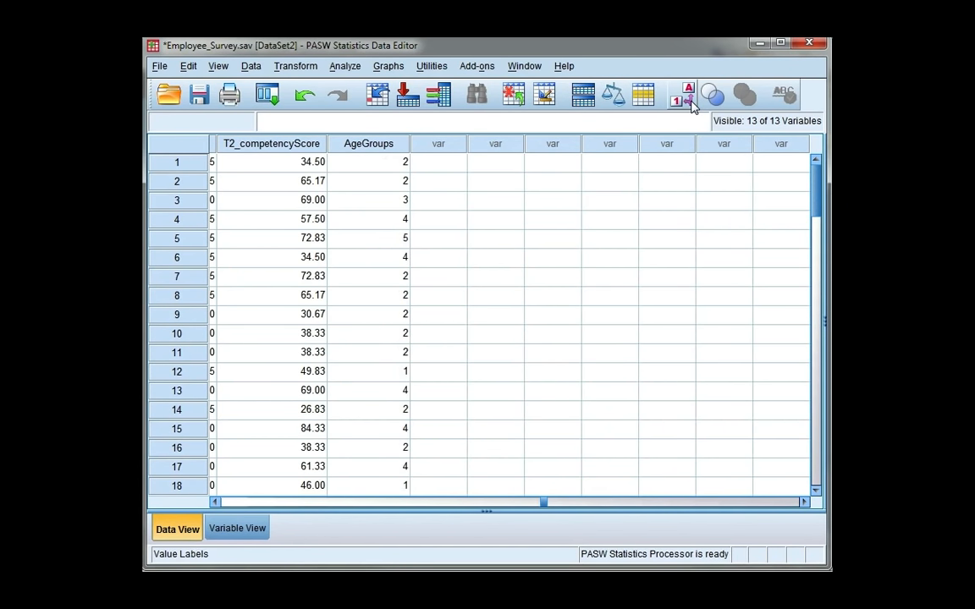
left_click(679, 95)
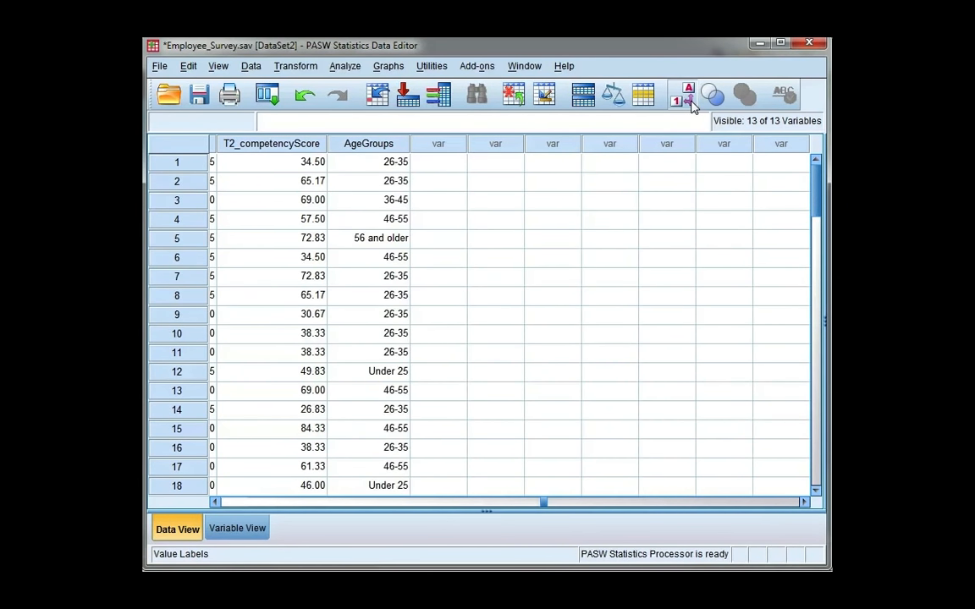